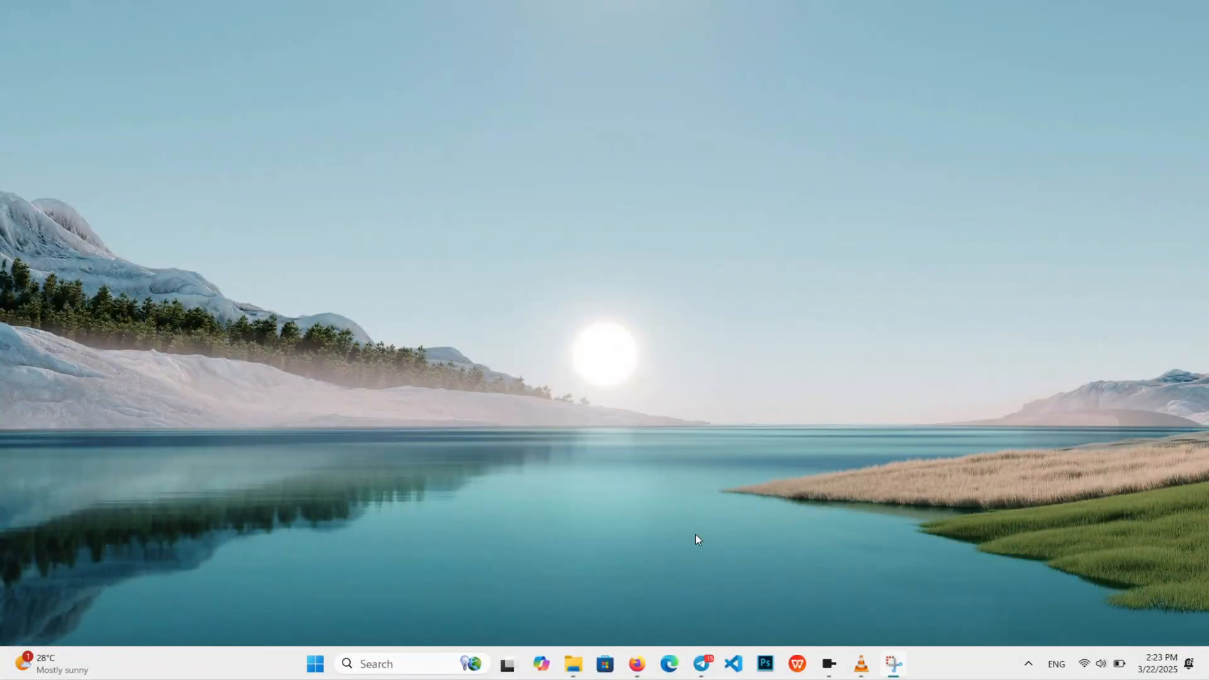
mouse_move(701, 402)
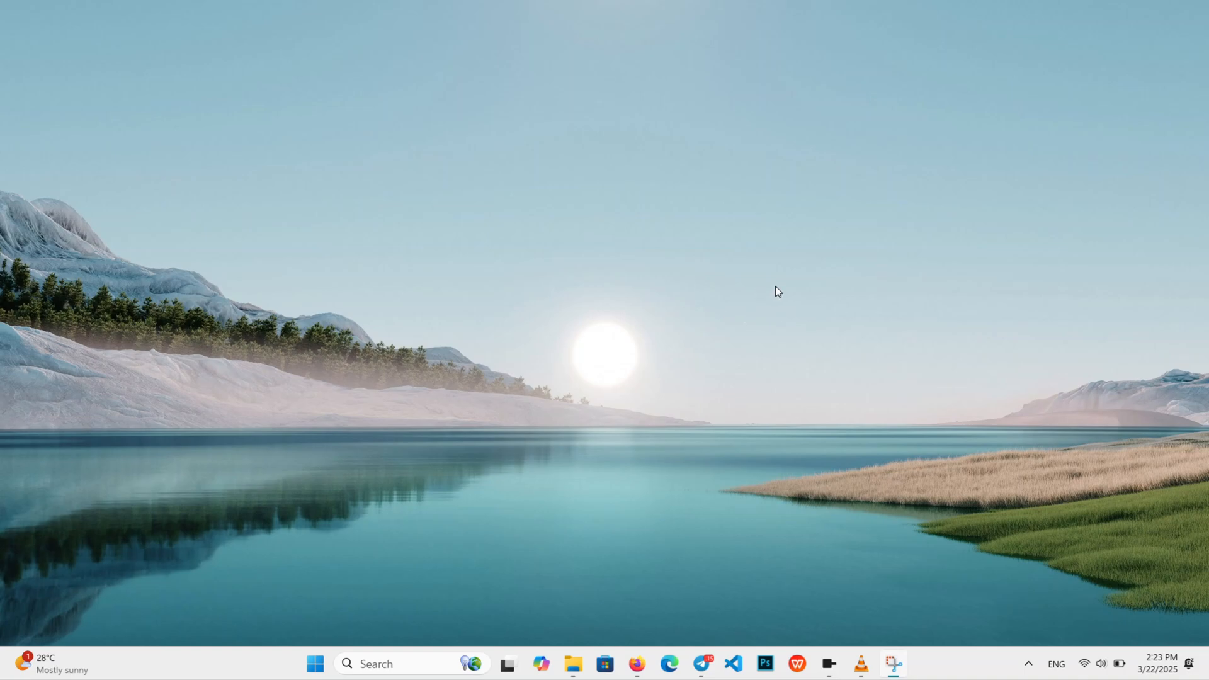
mouse_move(779, 306)
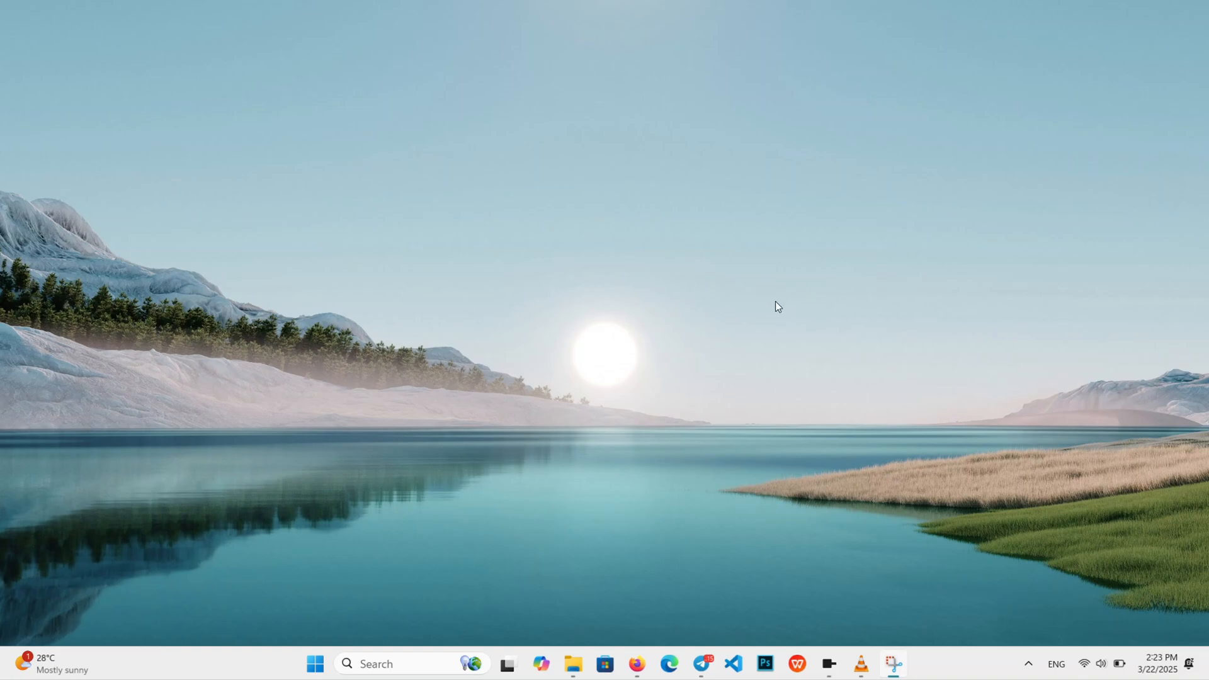
mouse_move(690, 335)
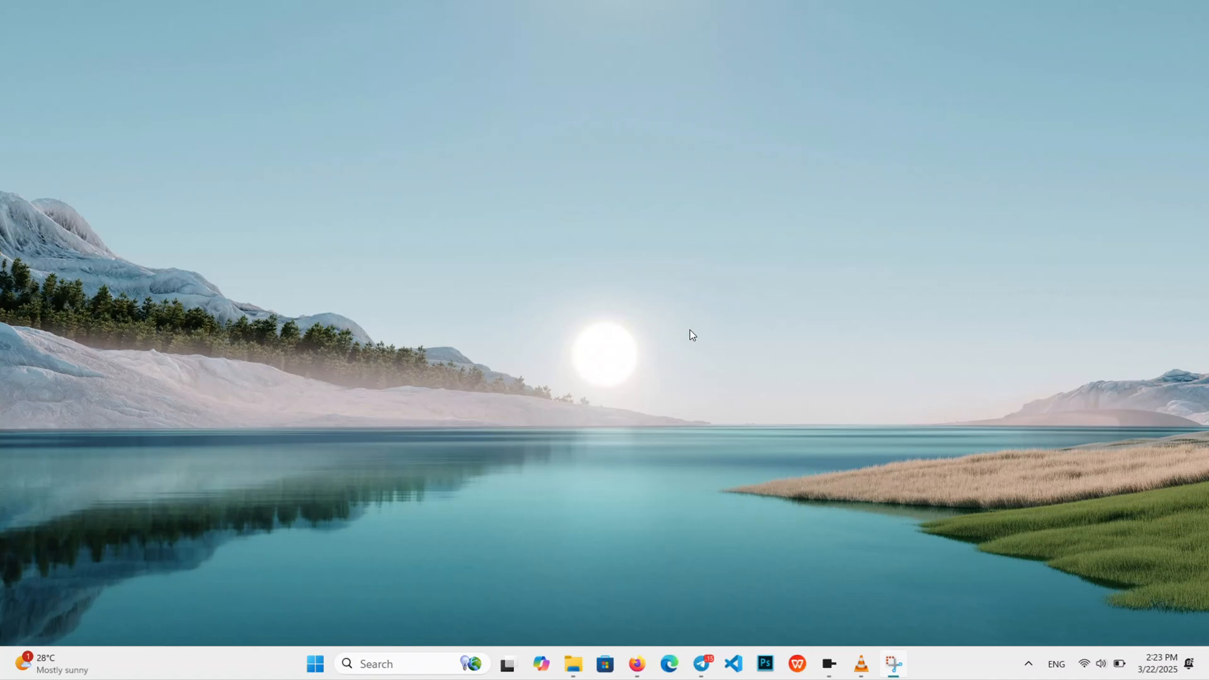
mouse_move(735, 325)
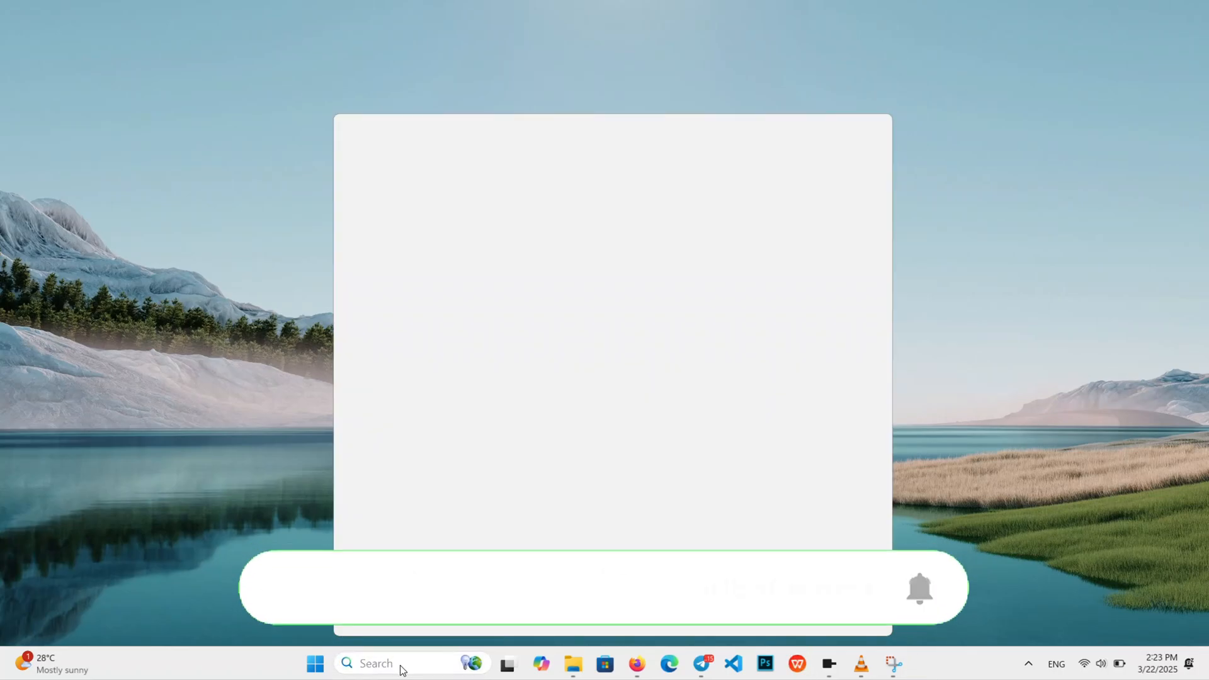
Step: Launch Device Manager from search and bring up the Intel Wireless Bluetooth adapter's actions
type("device Manager")
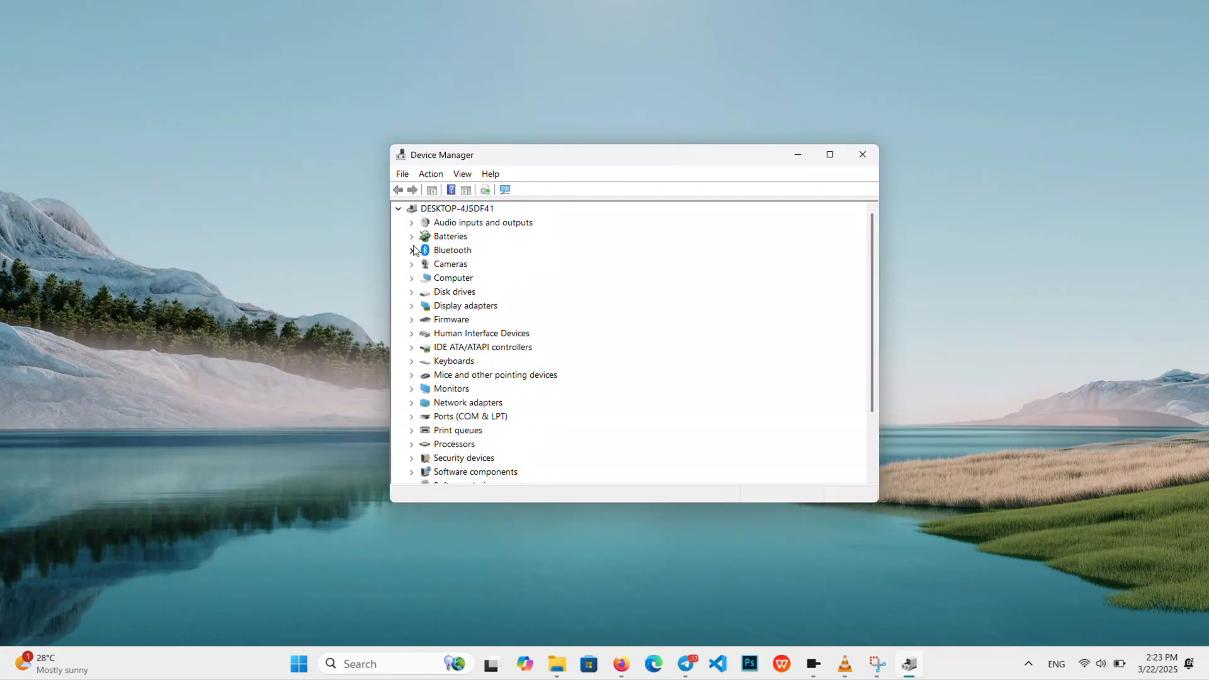
left_click(412, 250)
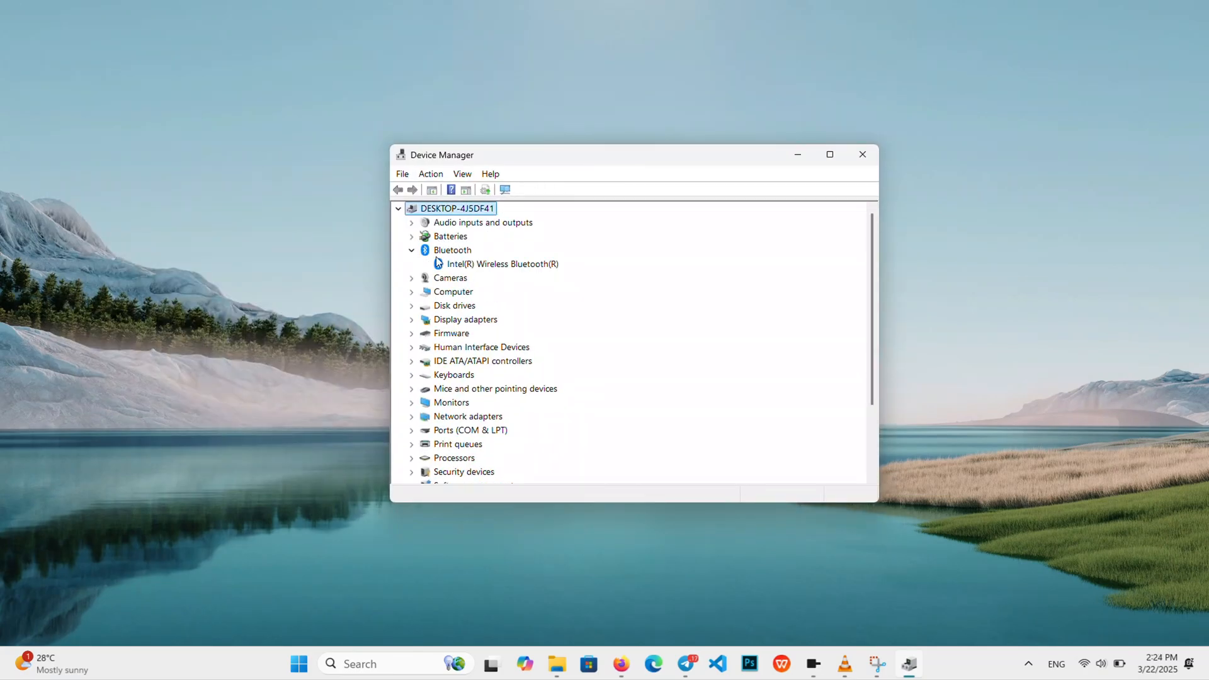
right_click(499, 264)
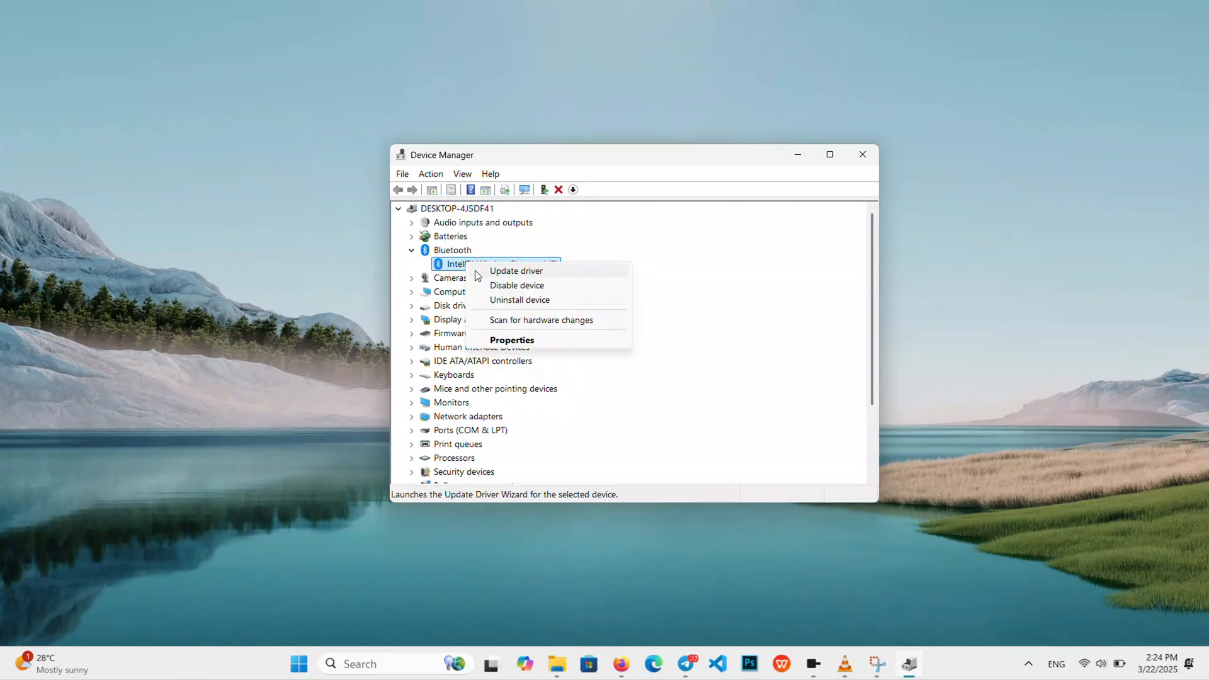
mouse_move(512, 340)
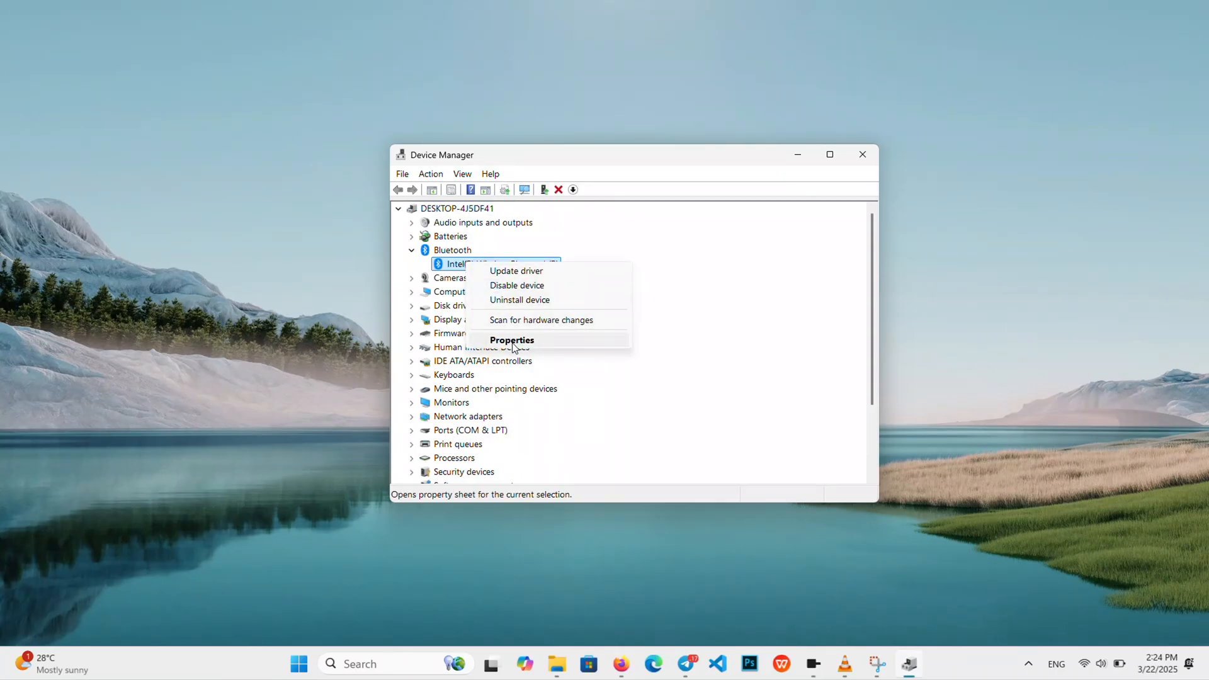
Step: In the Bluetooth adapter's Power Management, disallow turning off the device to save power
left_click(511, 341)
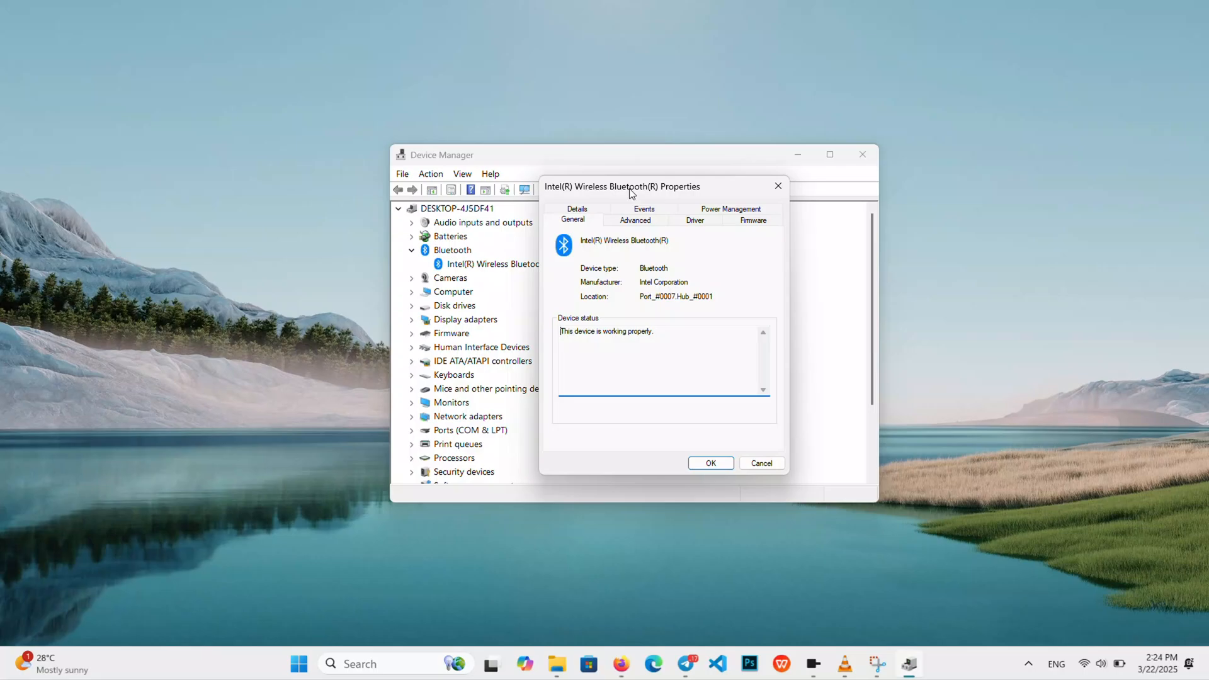
left_click_drag(625, 186, 721, 194)
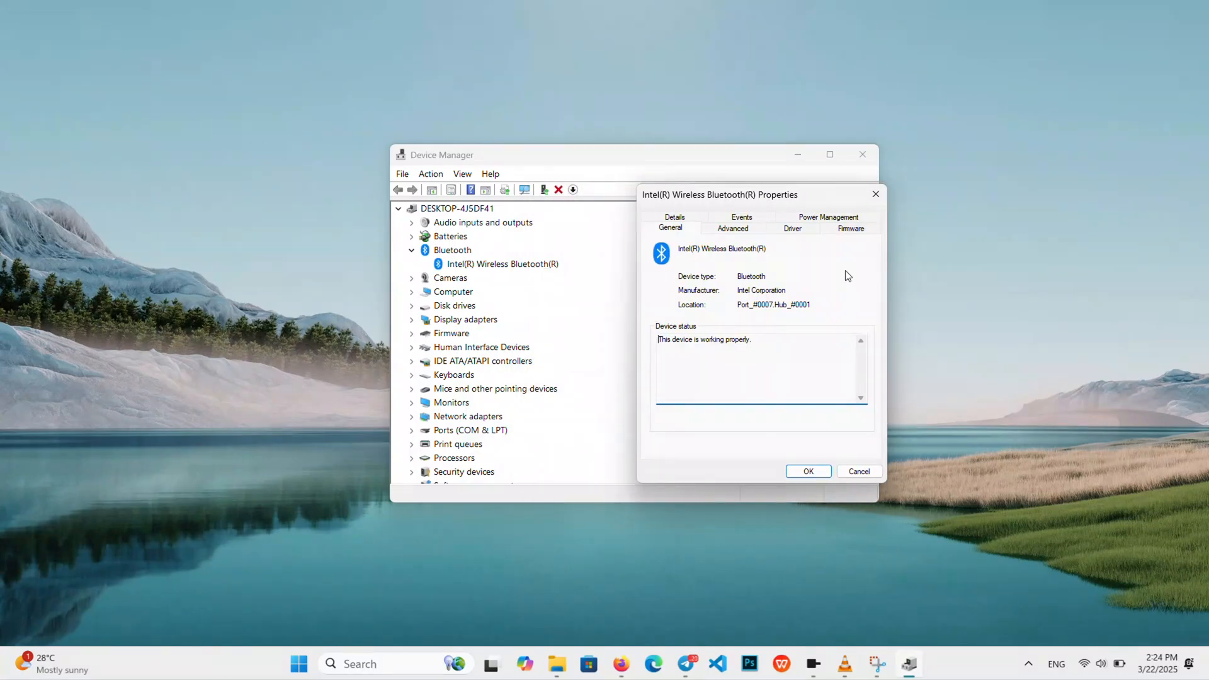
left_click(828, 227)
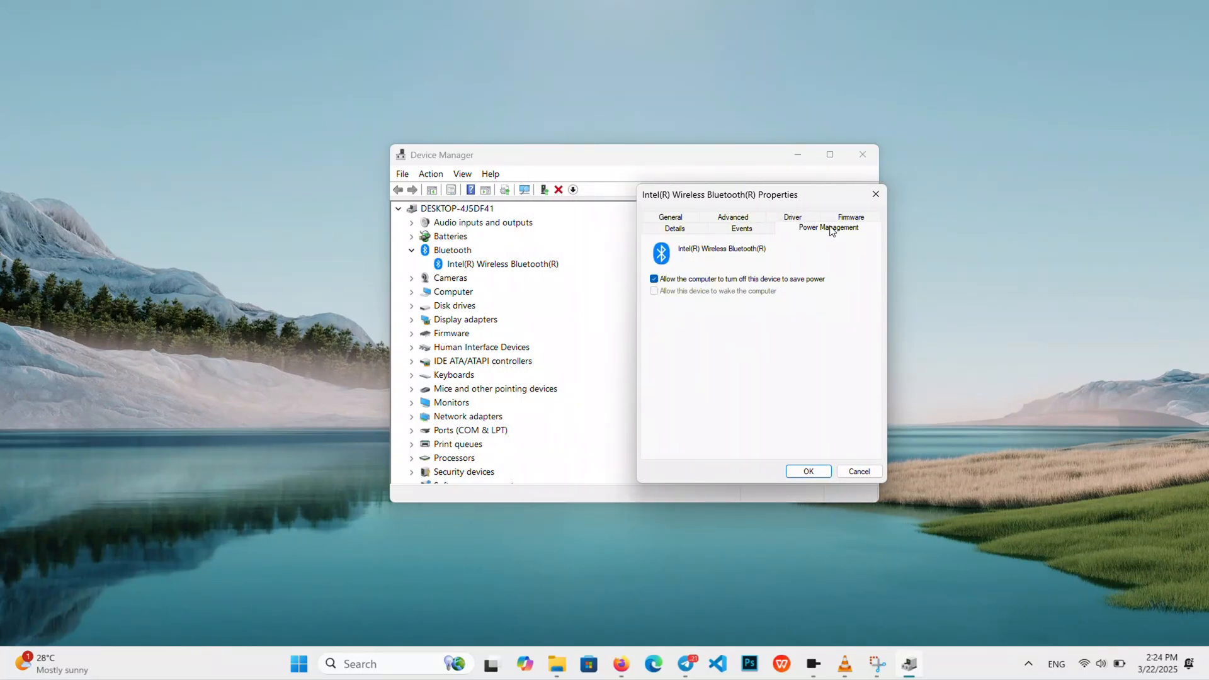
mouse_move(717, 288)
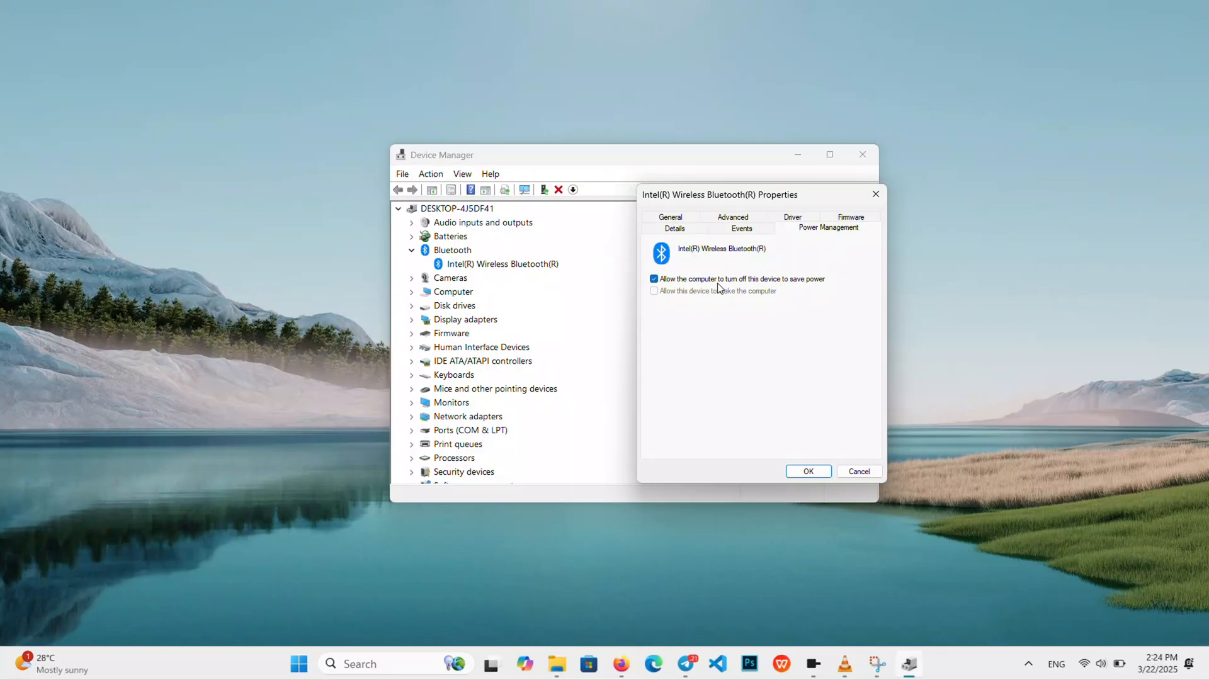
mouse_move(798, 291)
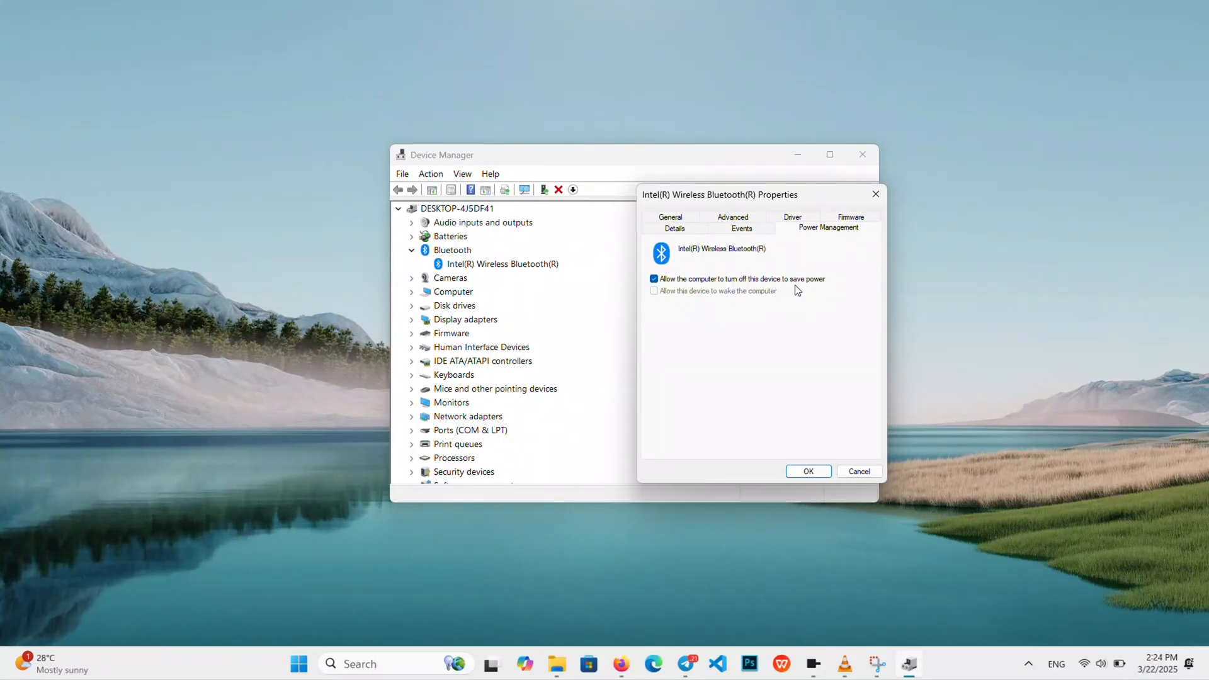
mouse_move(731, 286)
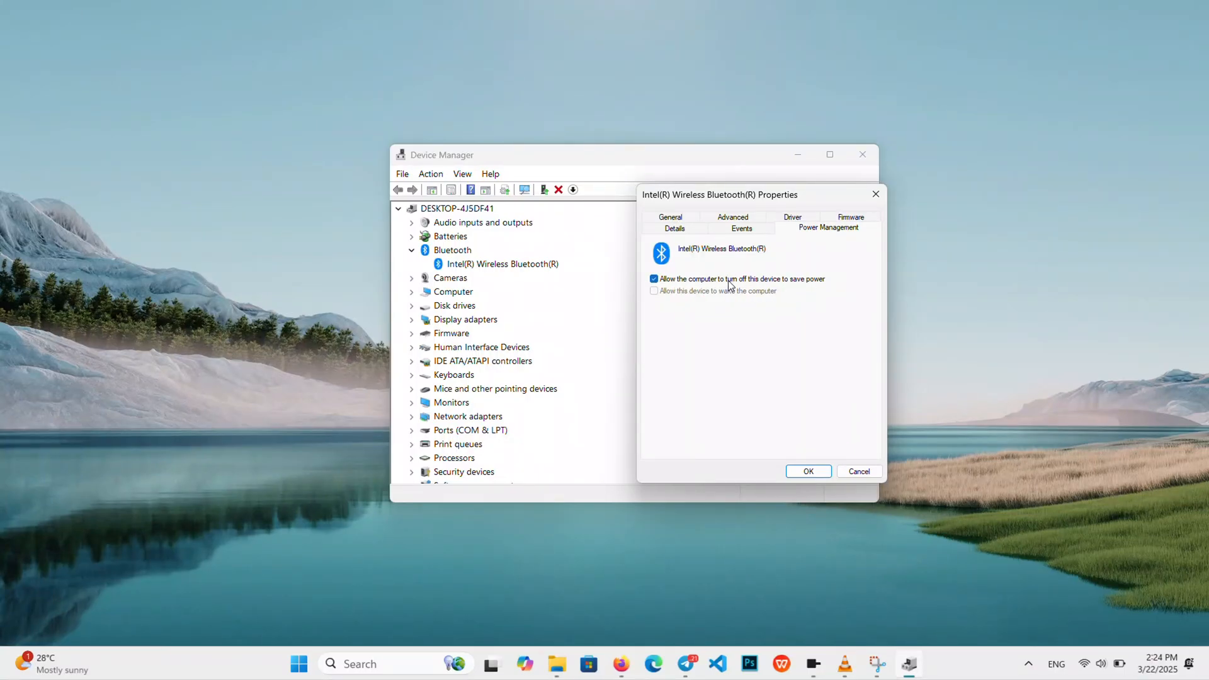
left_click(654, 279)
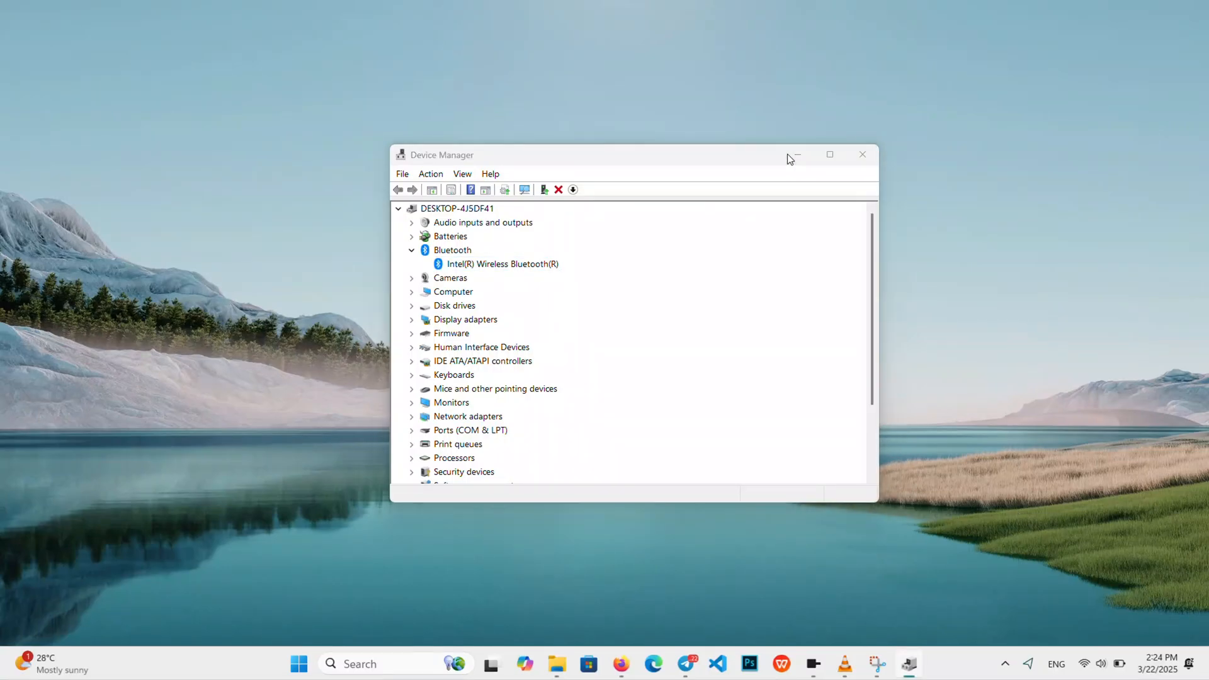
Step: Put Device Manager away and launch the Services console from search
left_click(861, 154)
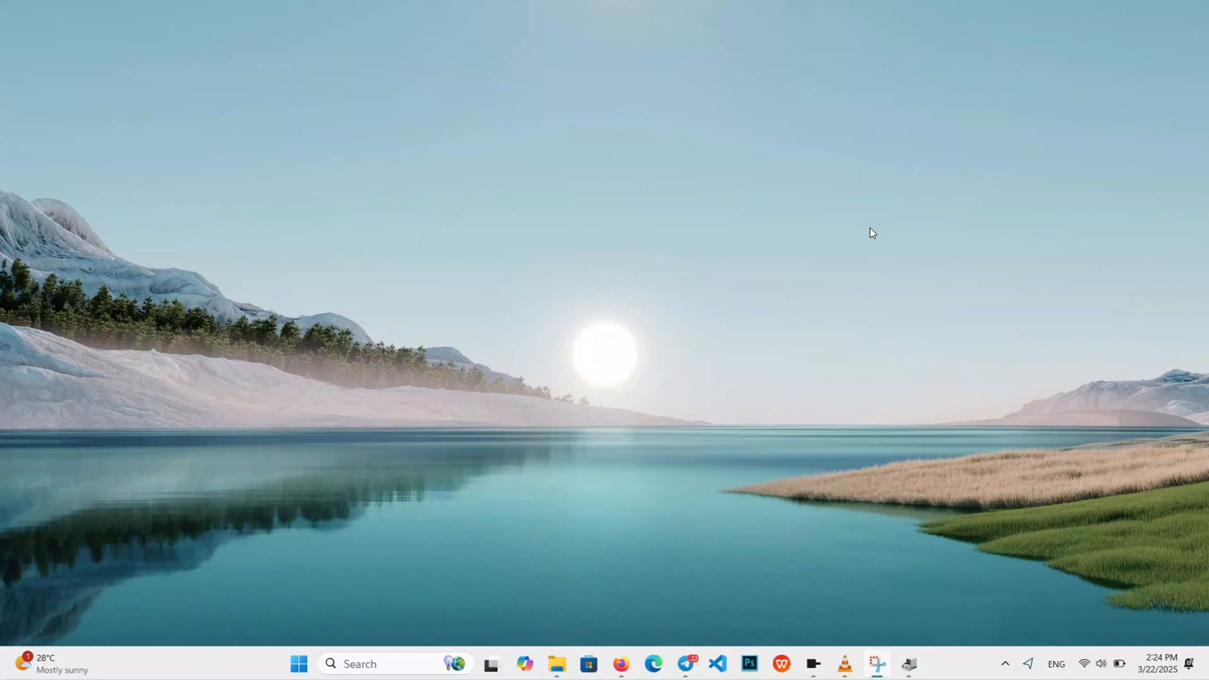
mouse_move(820, 353)
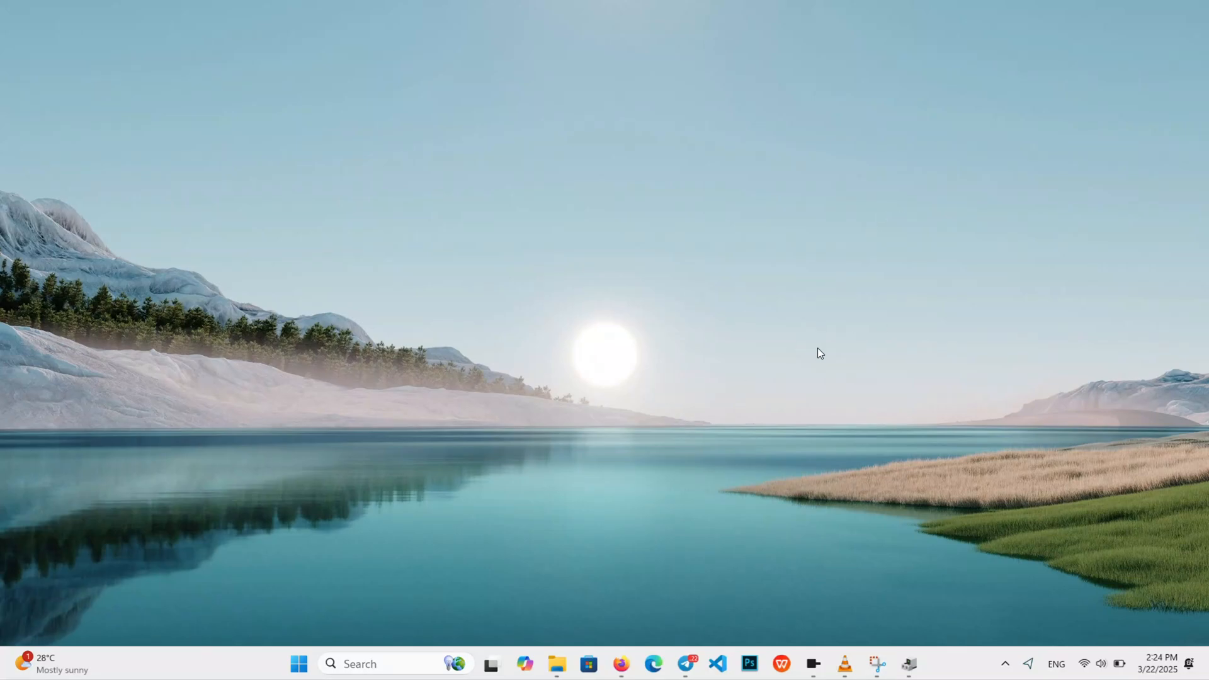
mouse_move(398, 664)
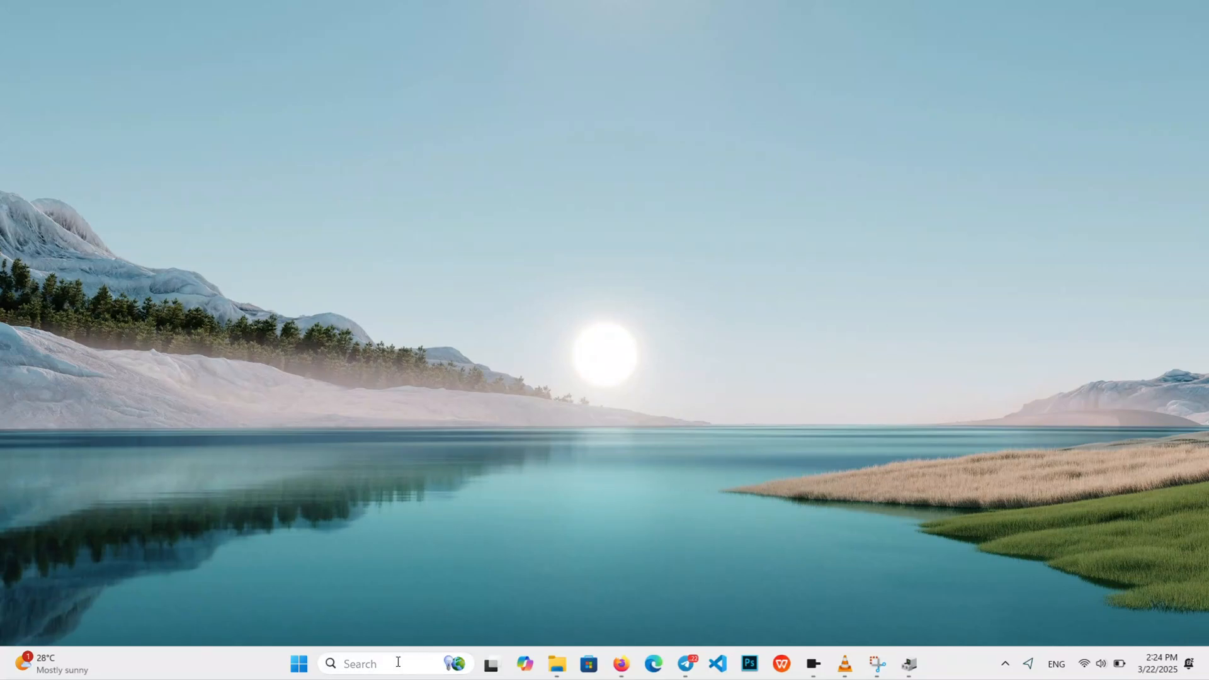
type("services")
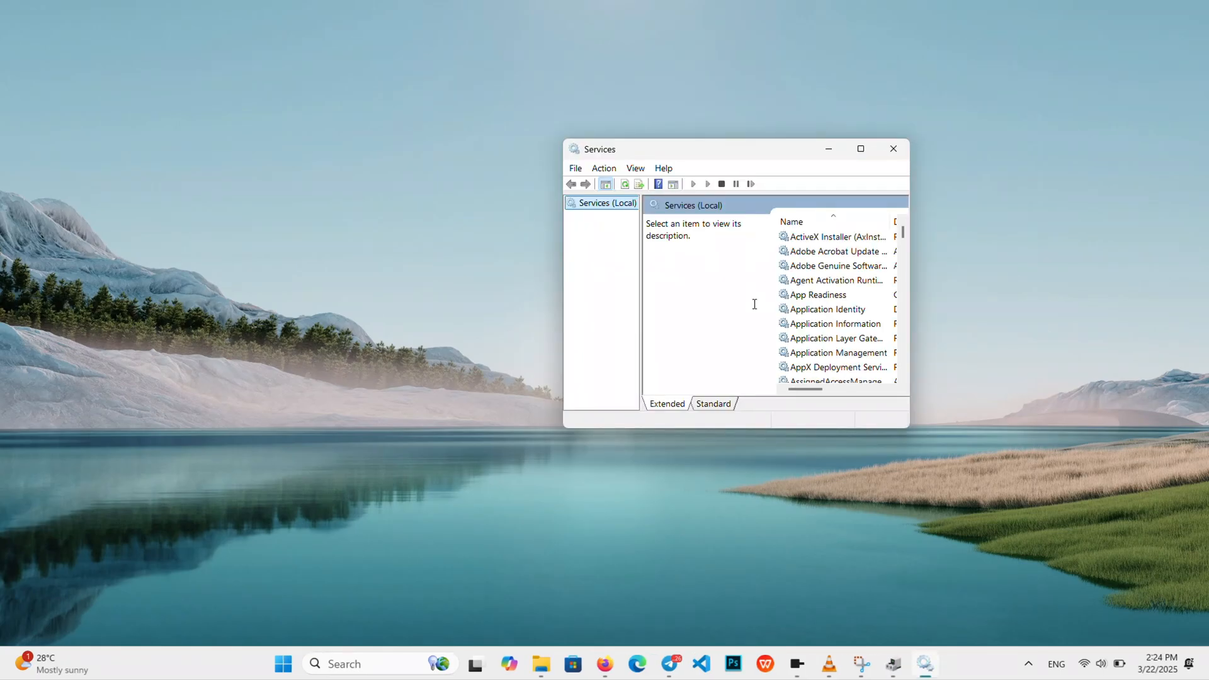
Step: Stop and restart Bluetooth Support Service, set its startup type to Automatic, and close Services
left_click(837, 236)
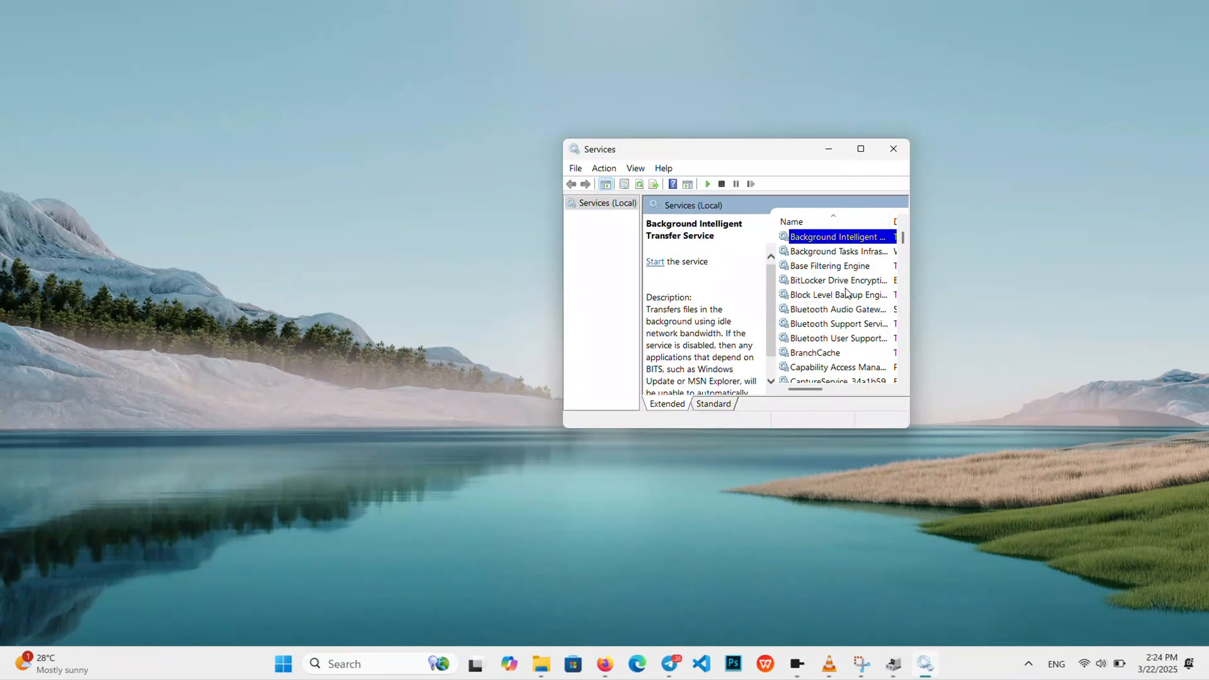
mouse_move(835, 323)
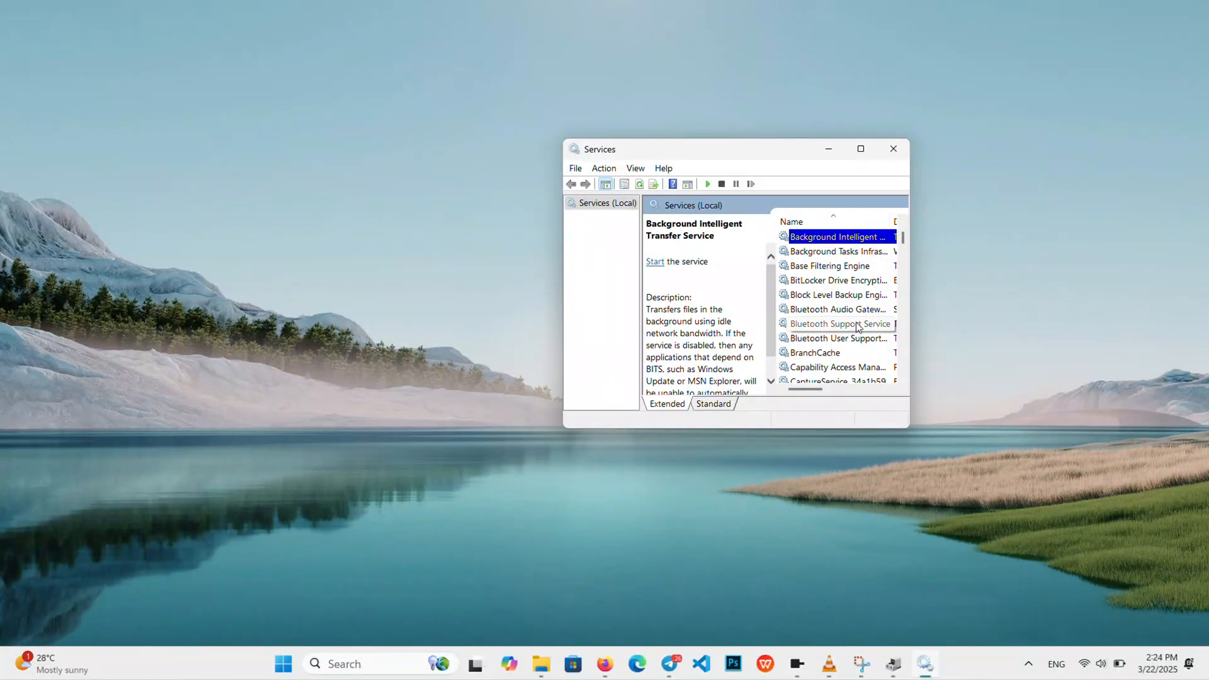
double_click(835, 323)
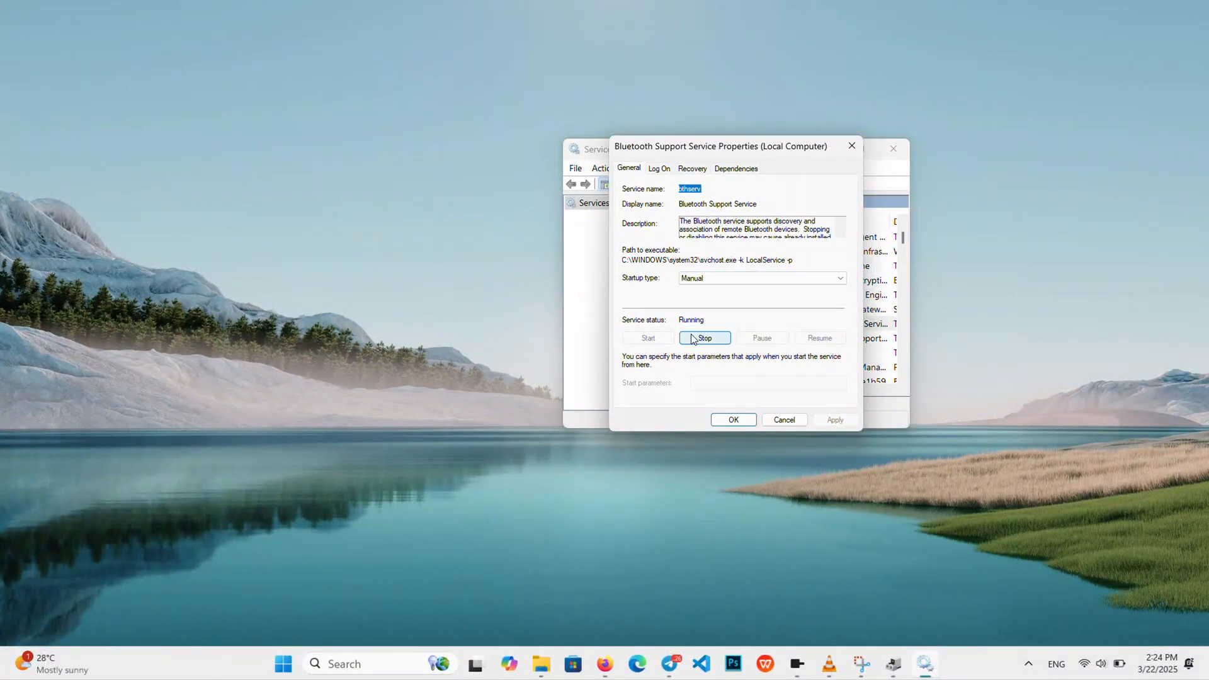
left_click(703, 338)
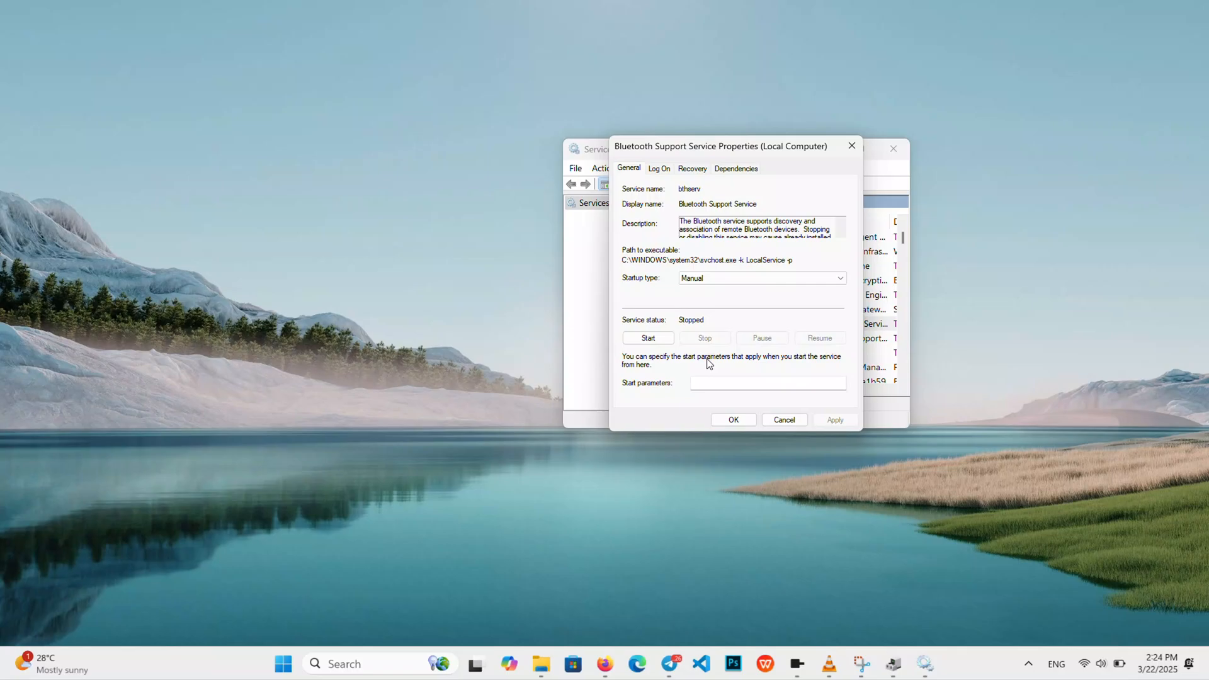
left_click(648, 338)
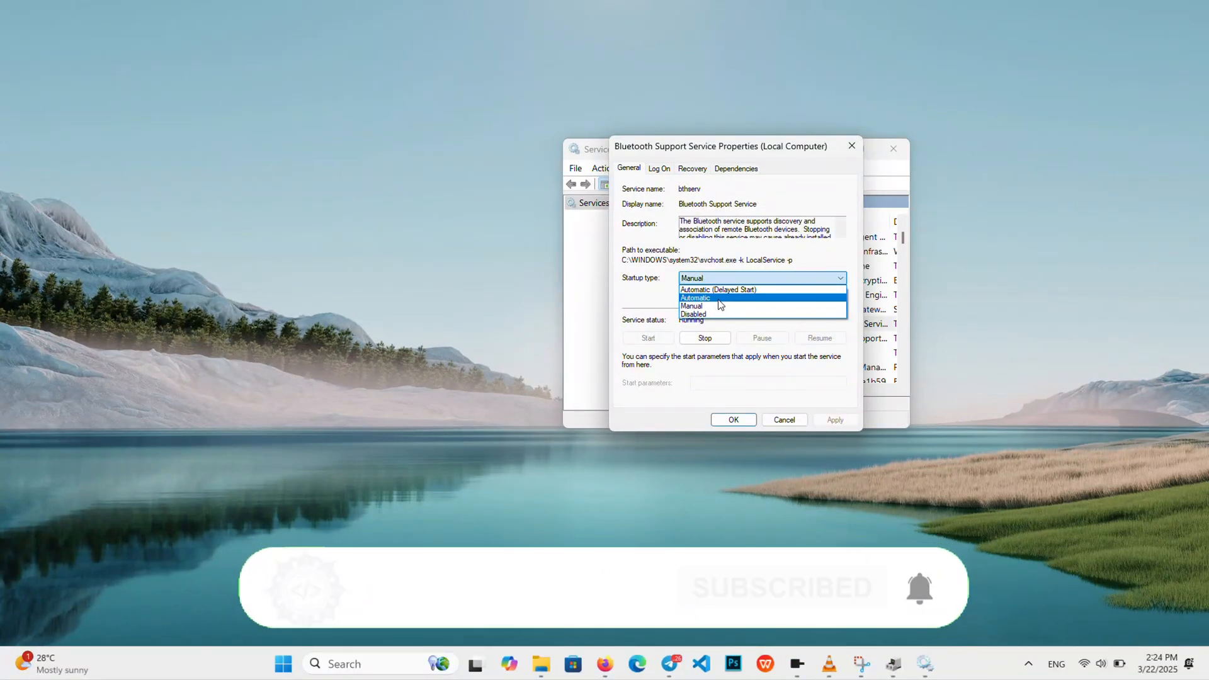
left_click(695, 298)
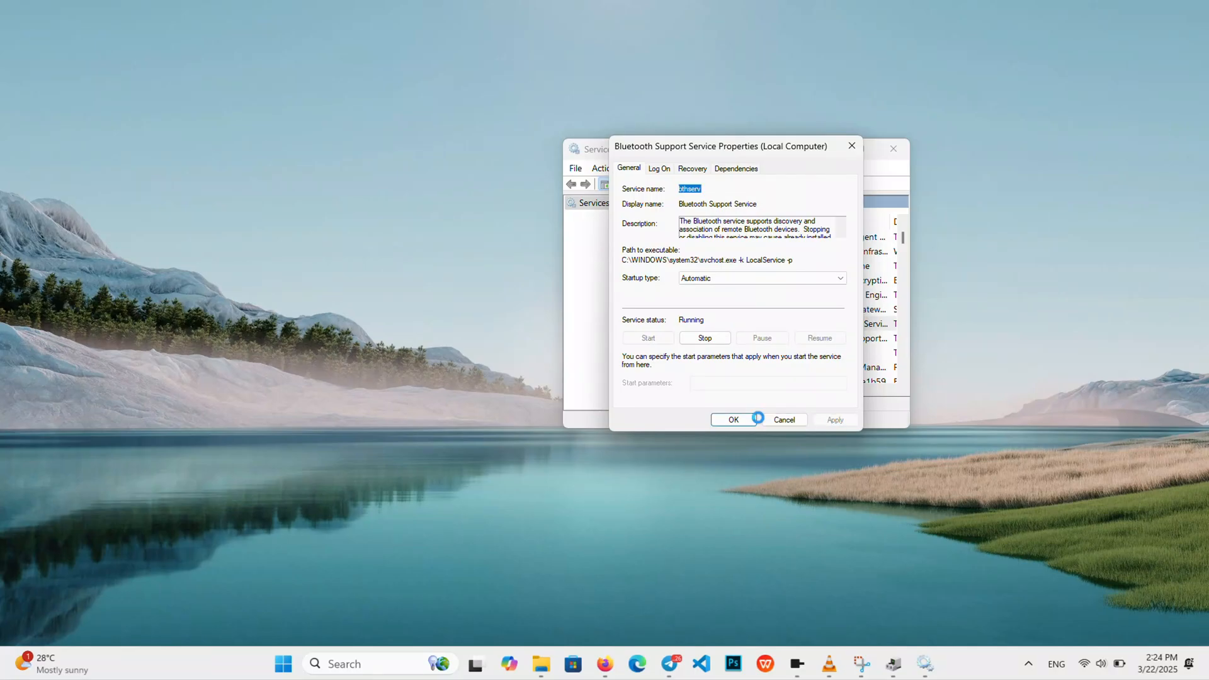
left_click(783, 419)
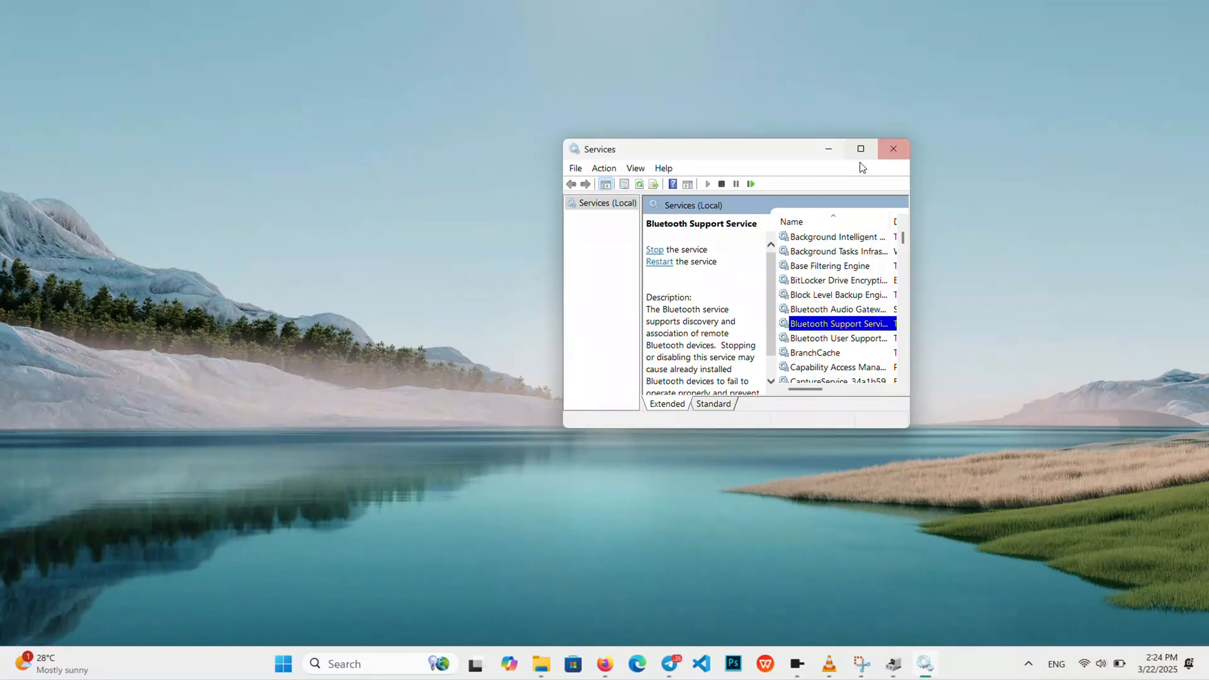
left_click(894, 148)
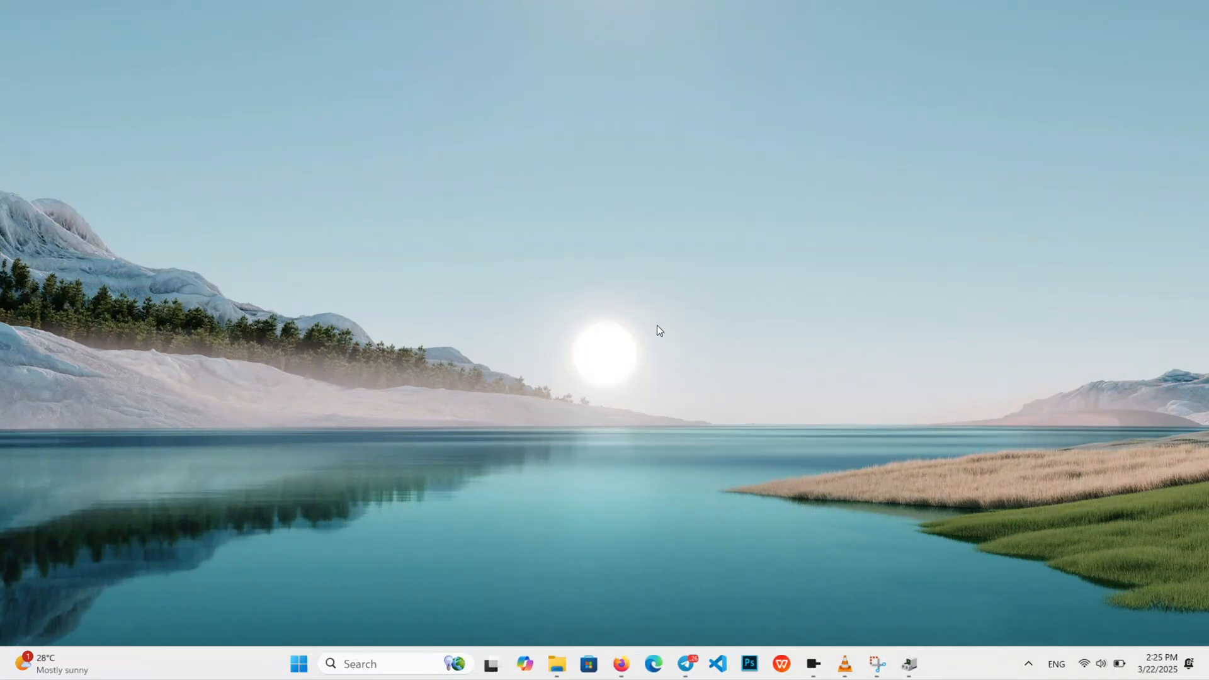
mouse_move(630, 283)
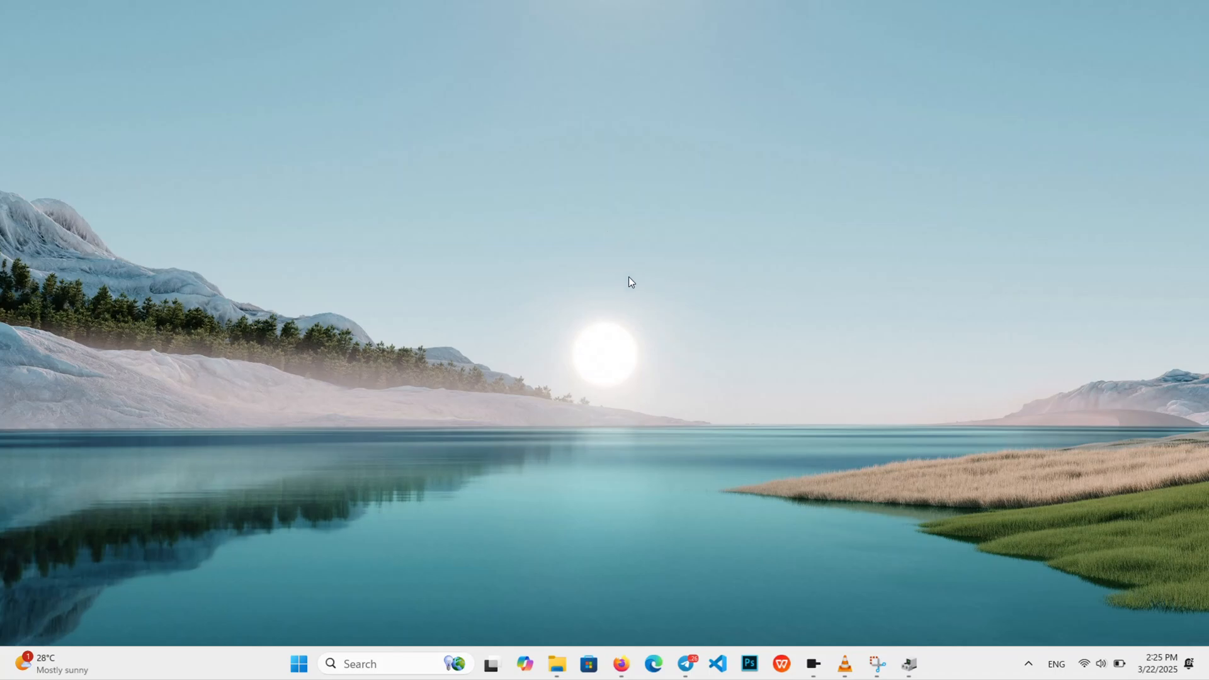
mouse_move(655, 331)
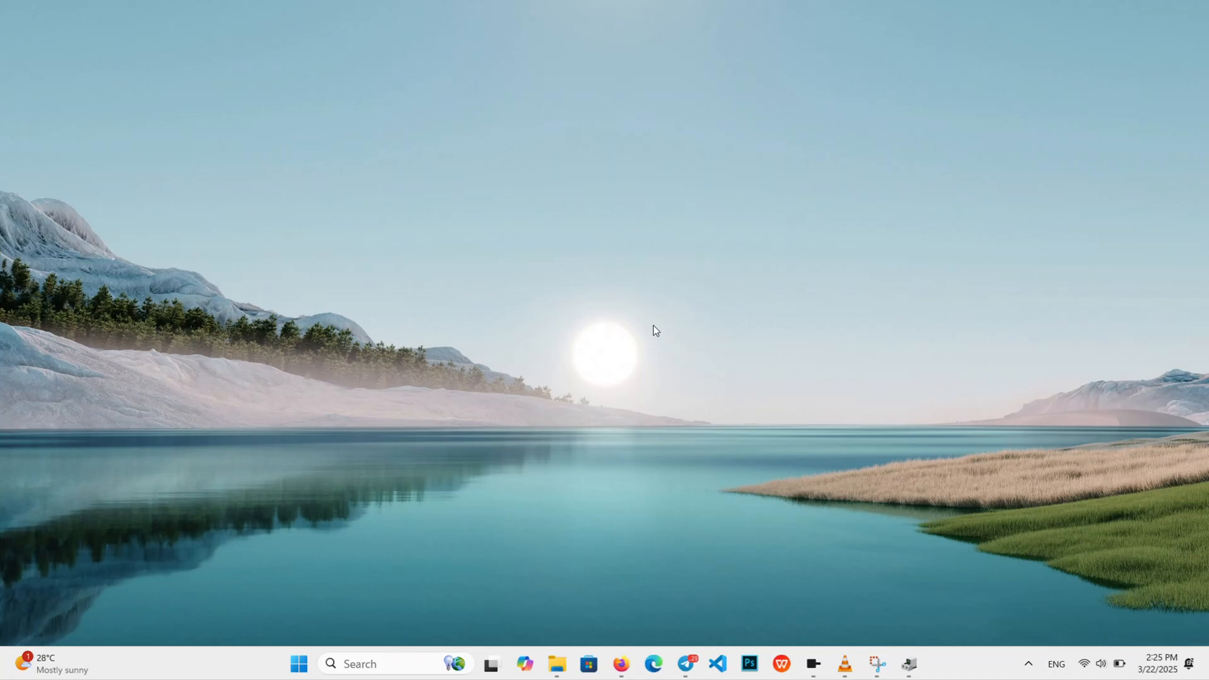
mouse_move(710, 406)
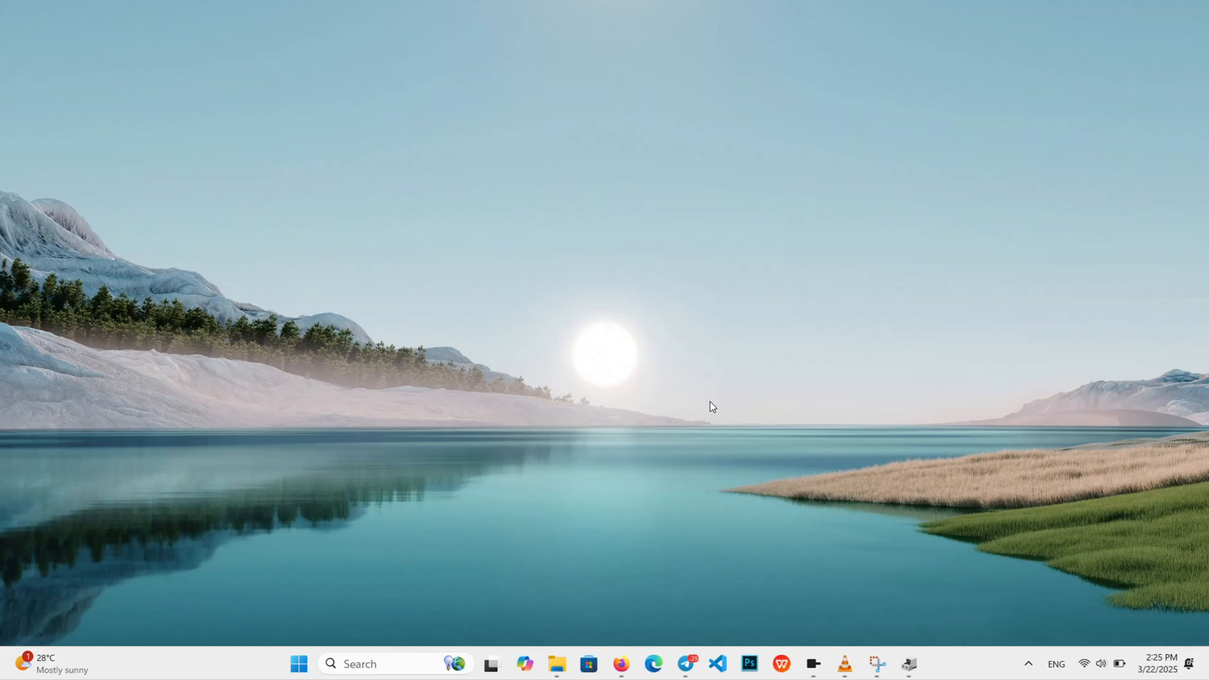
mouse_move(908, 663)
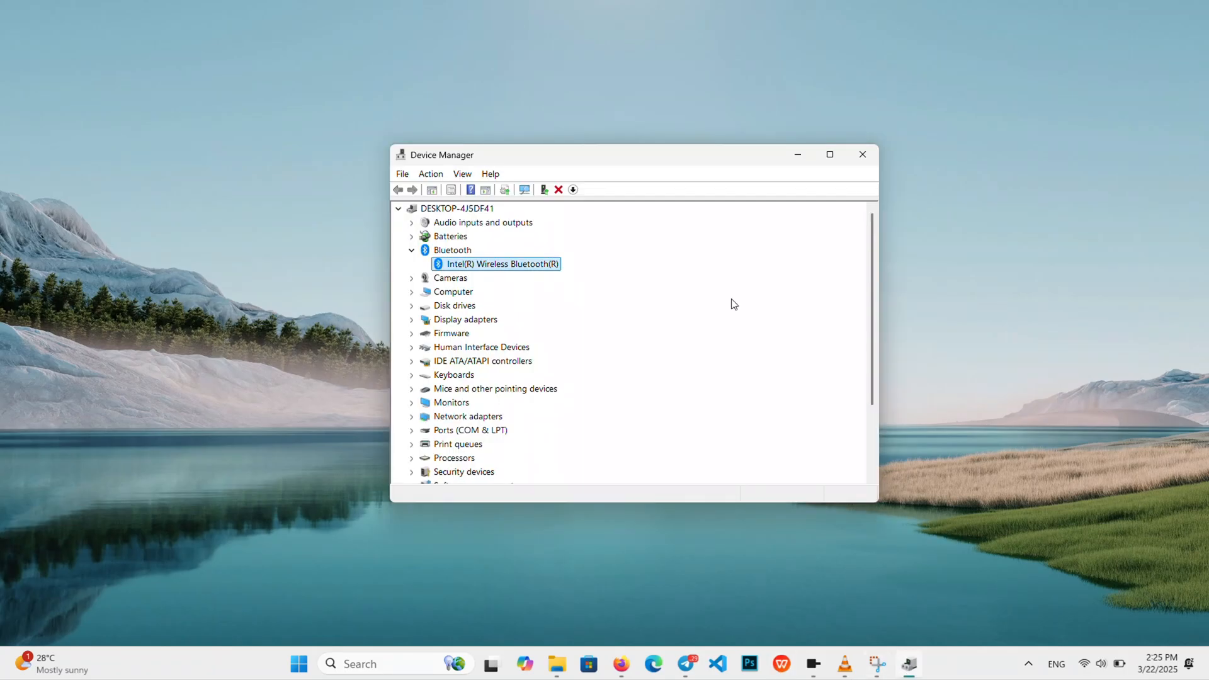
Step: Under Network adapters, bring up the Intel Dual Band Wireless-AC 8265 adapter's properties
left_click(412, 250)
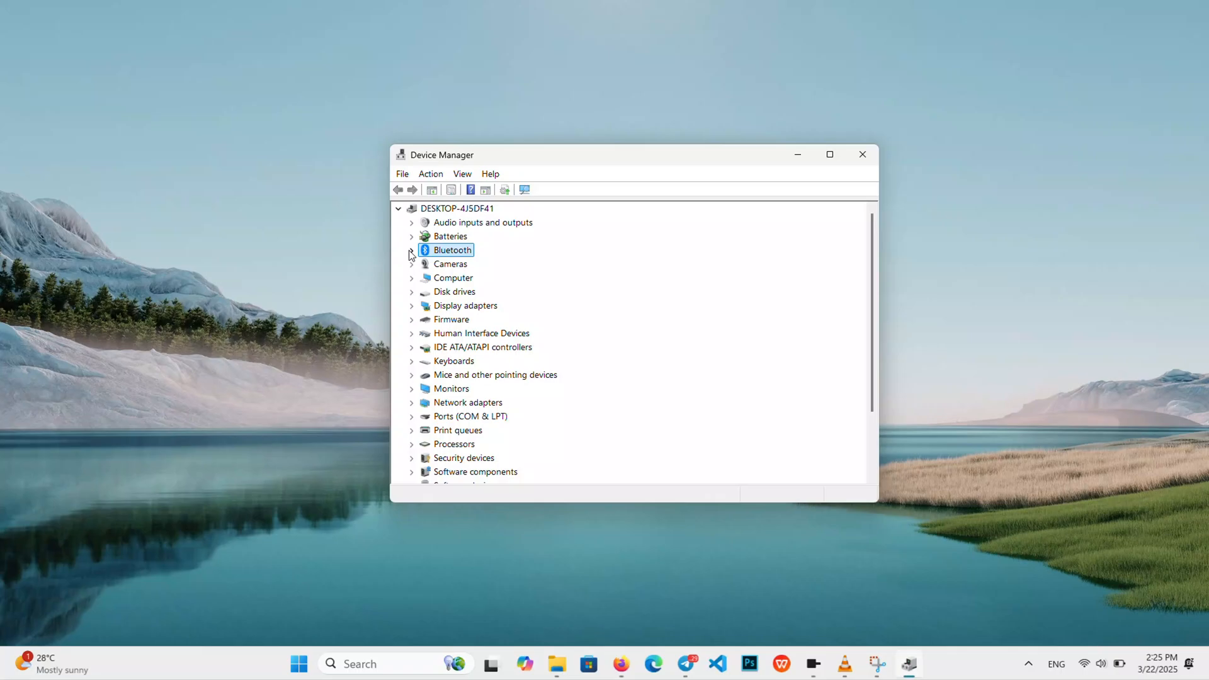
left_click(412, 402)
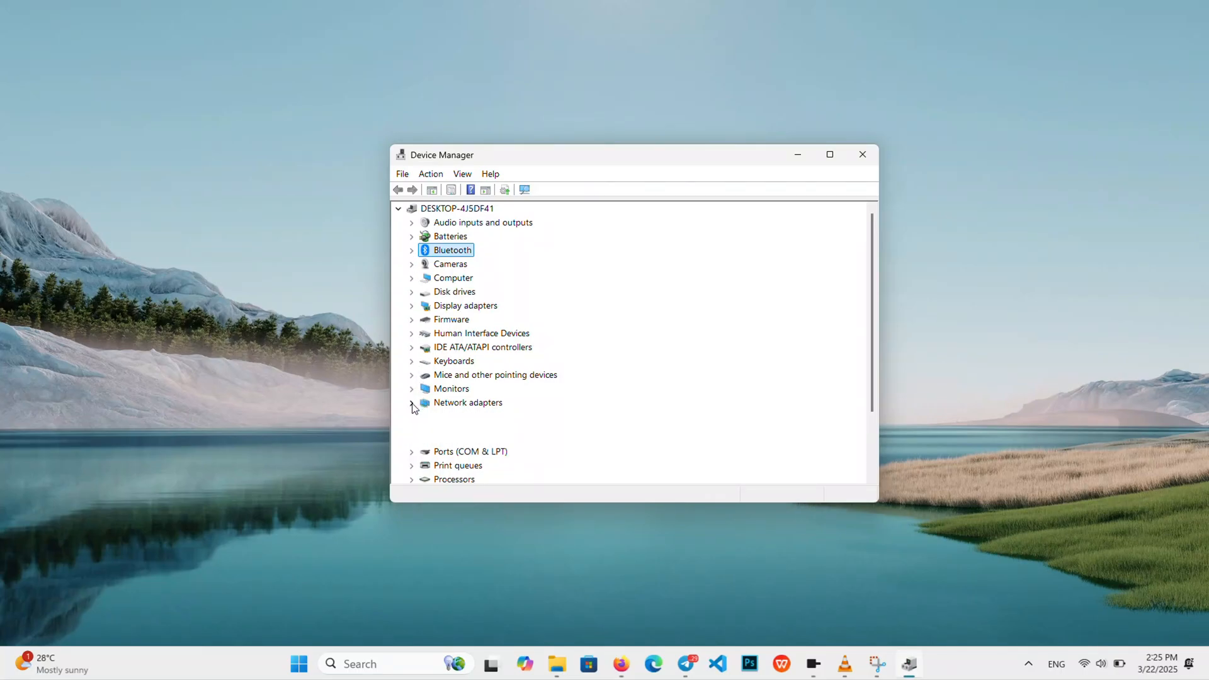
left_click(411, 402)
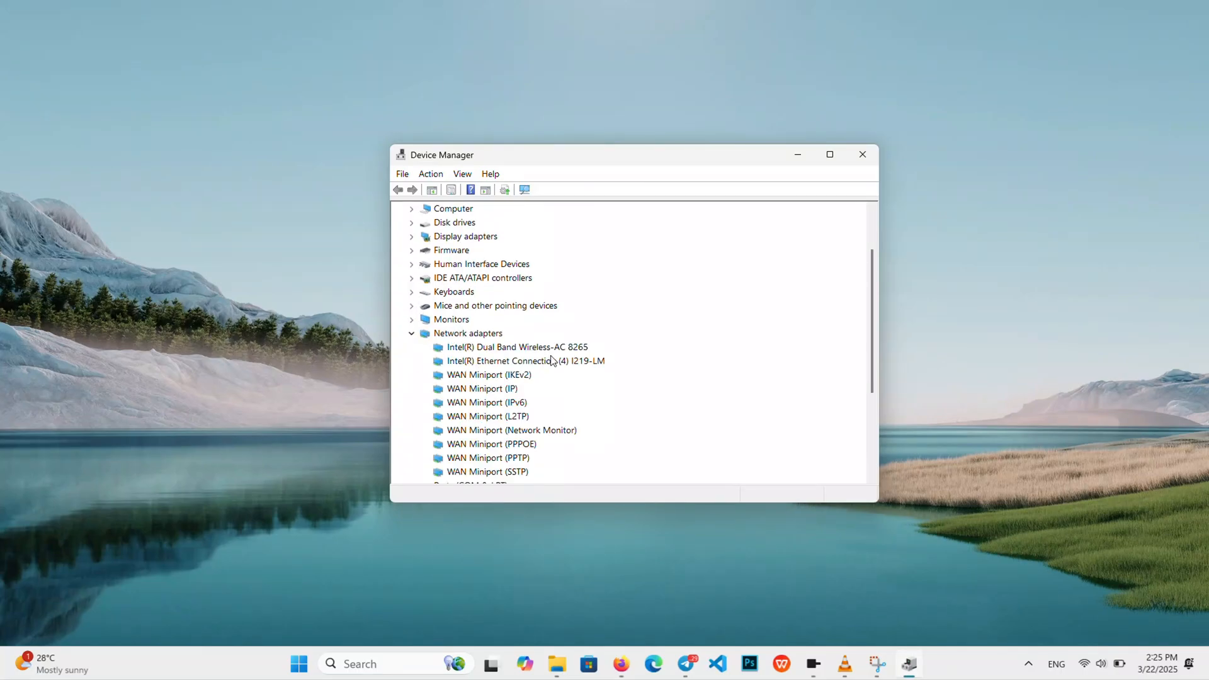
right_click(524, 361)
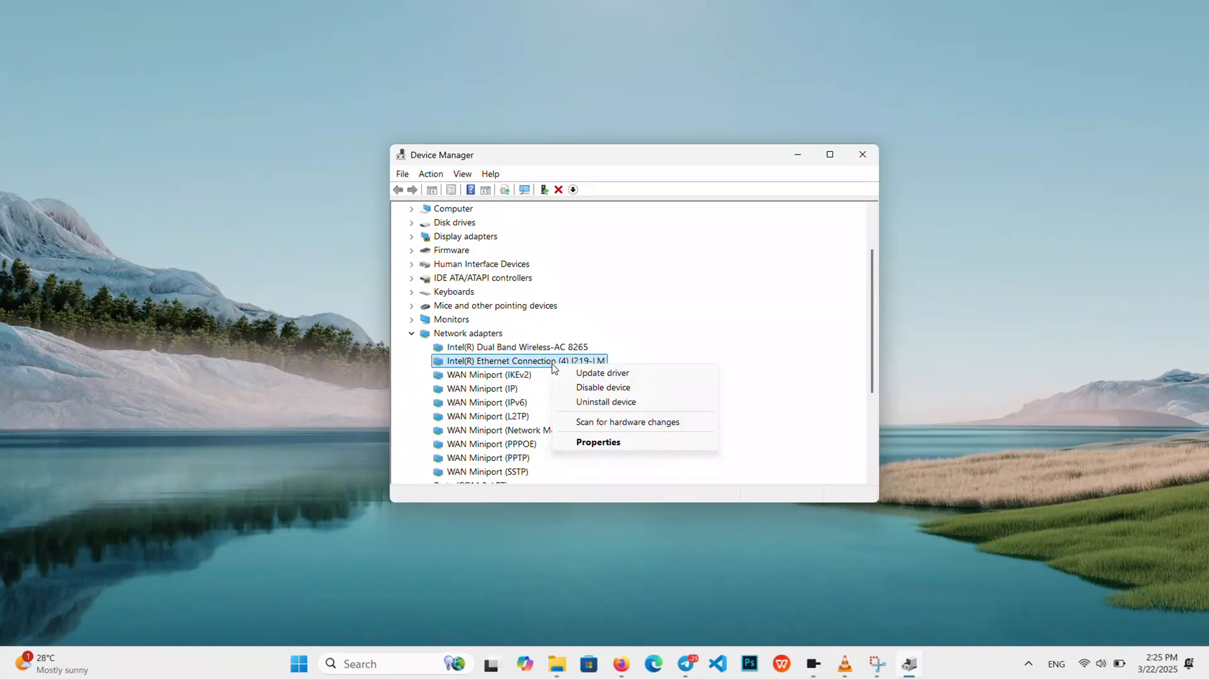
left_click(512, 347)
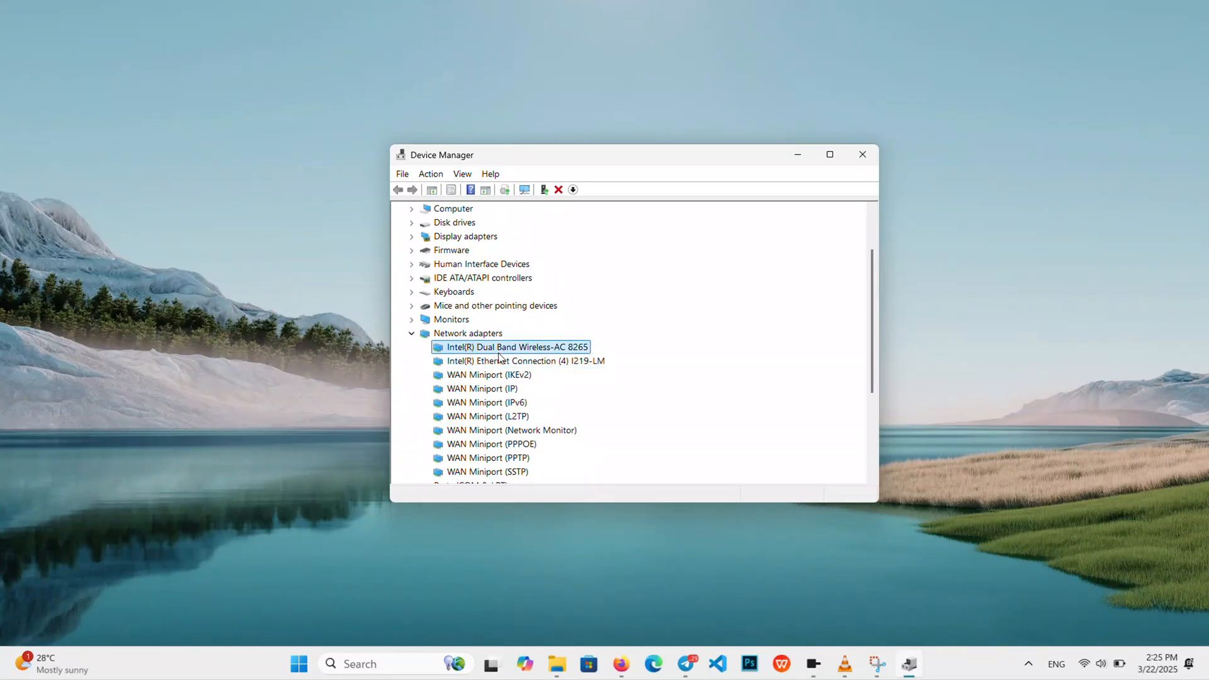
right_click(512, 347)
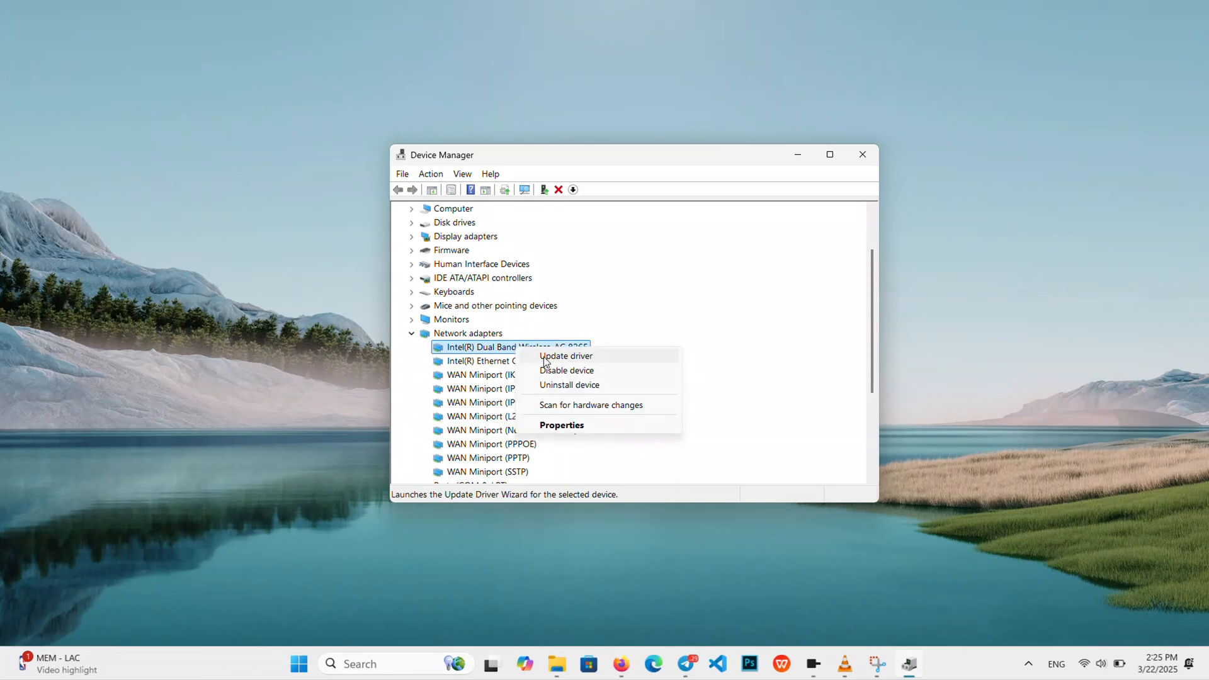
left_click(561, 425)
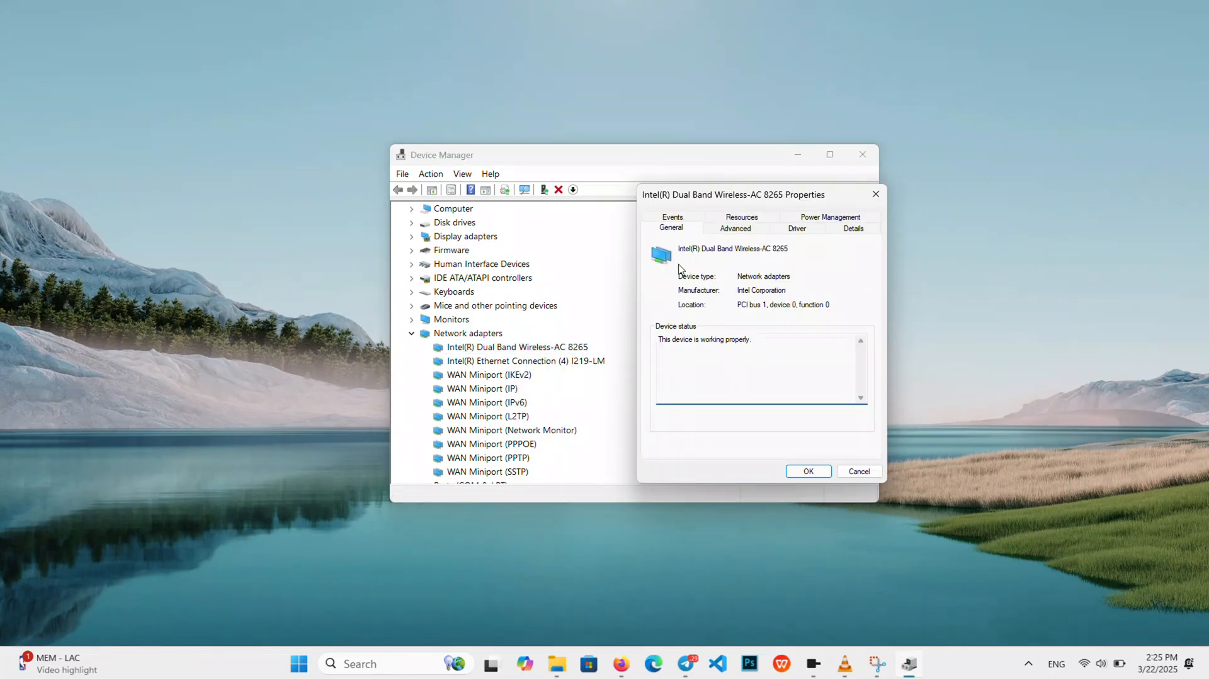
Step: In Power Management, disallow turning off the Wi-Fi adapter to save power and confirm
left_click(831, 217)
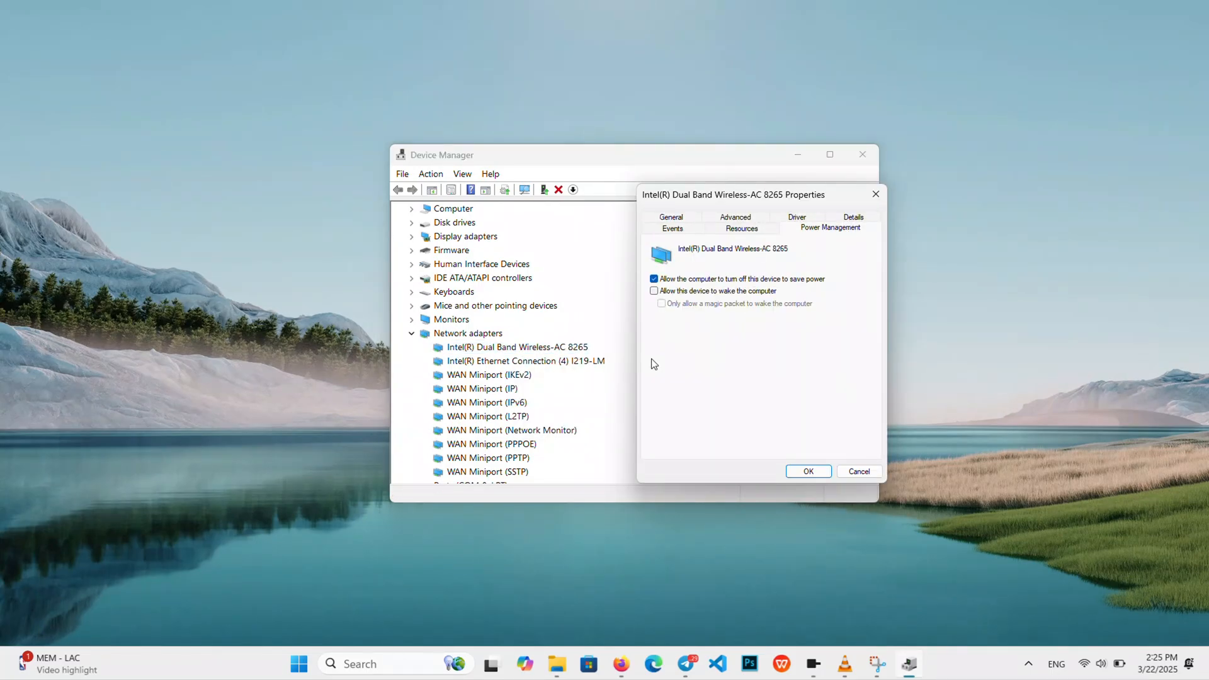
mouse_move(721, 319)
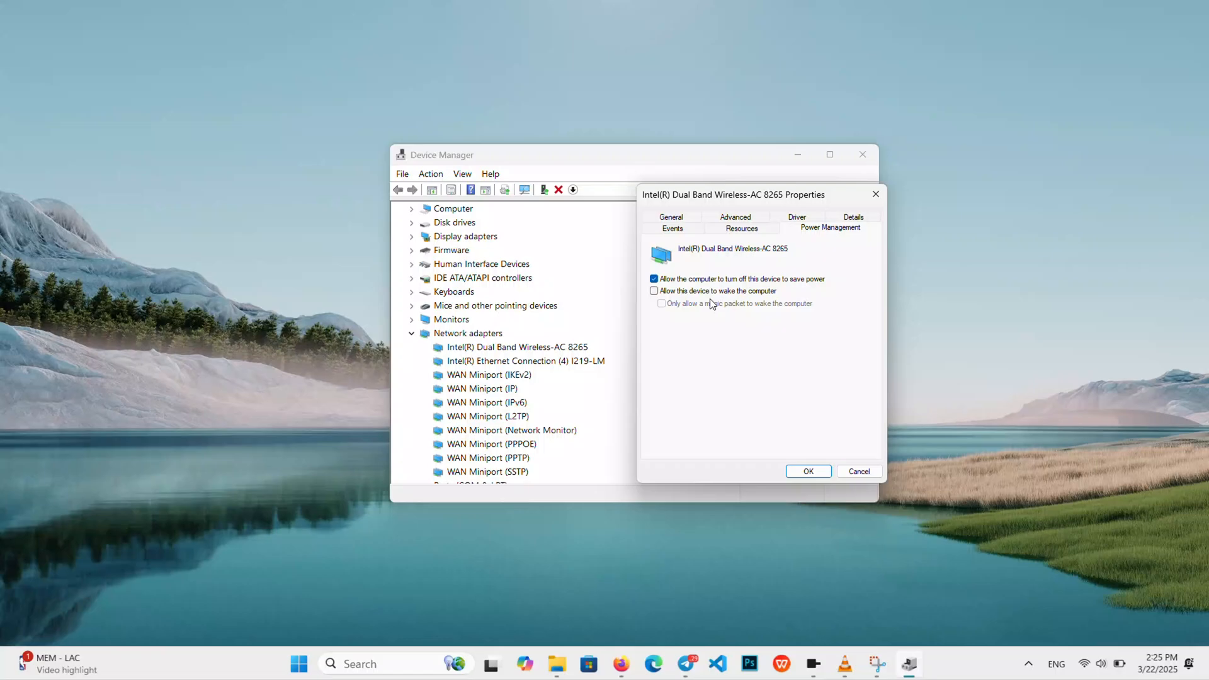
left_click(653, 278)
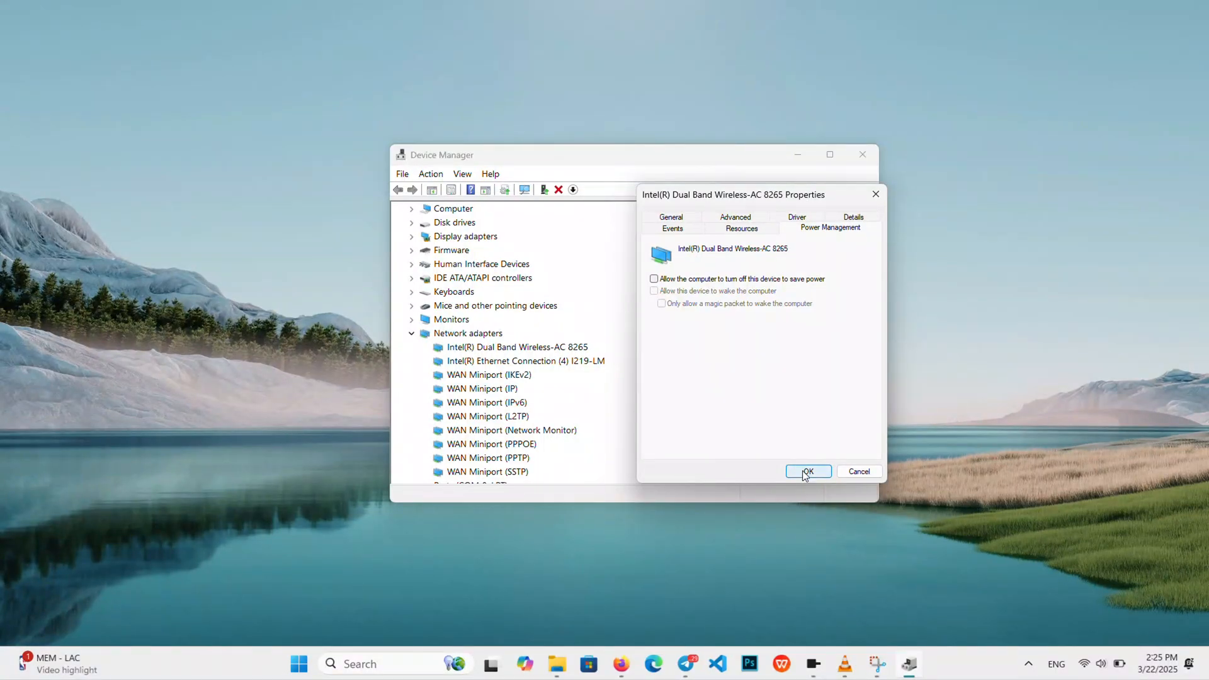
left_click(808, 471)
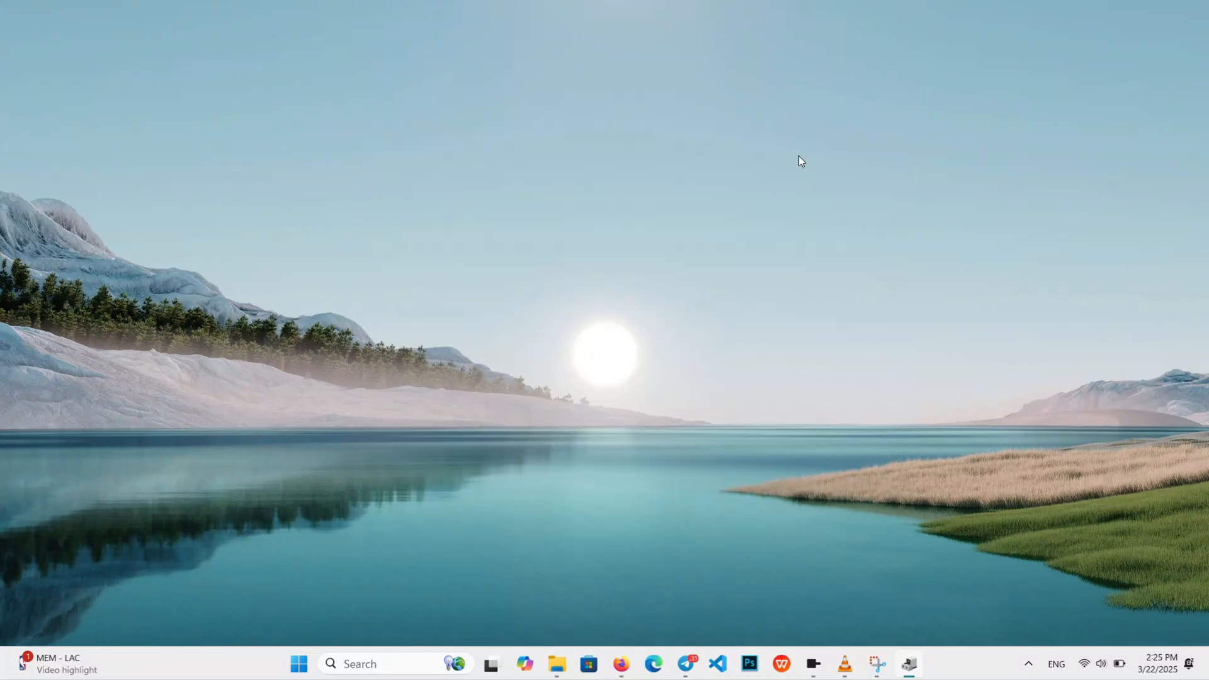
mouse_move(544, 333)
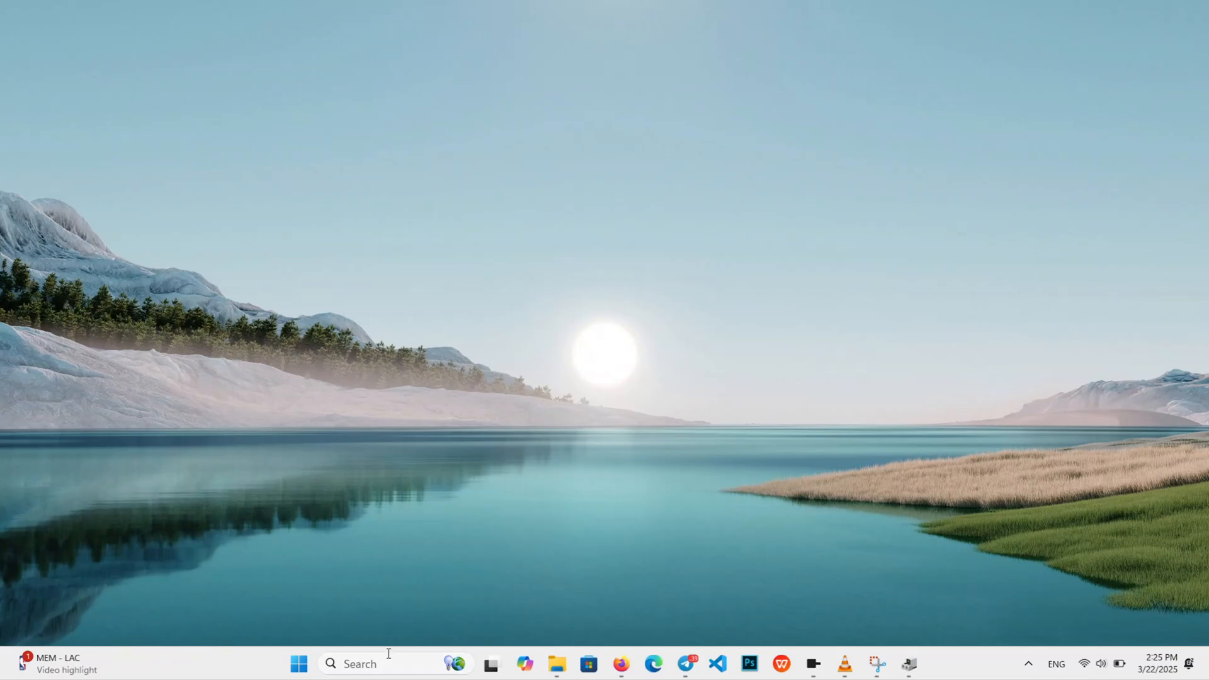
Step: Find Command Prompt via 'cmd' search and run it as administrator
type("cmd")
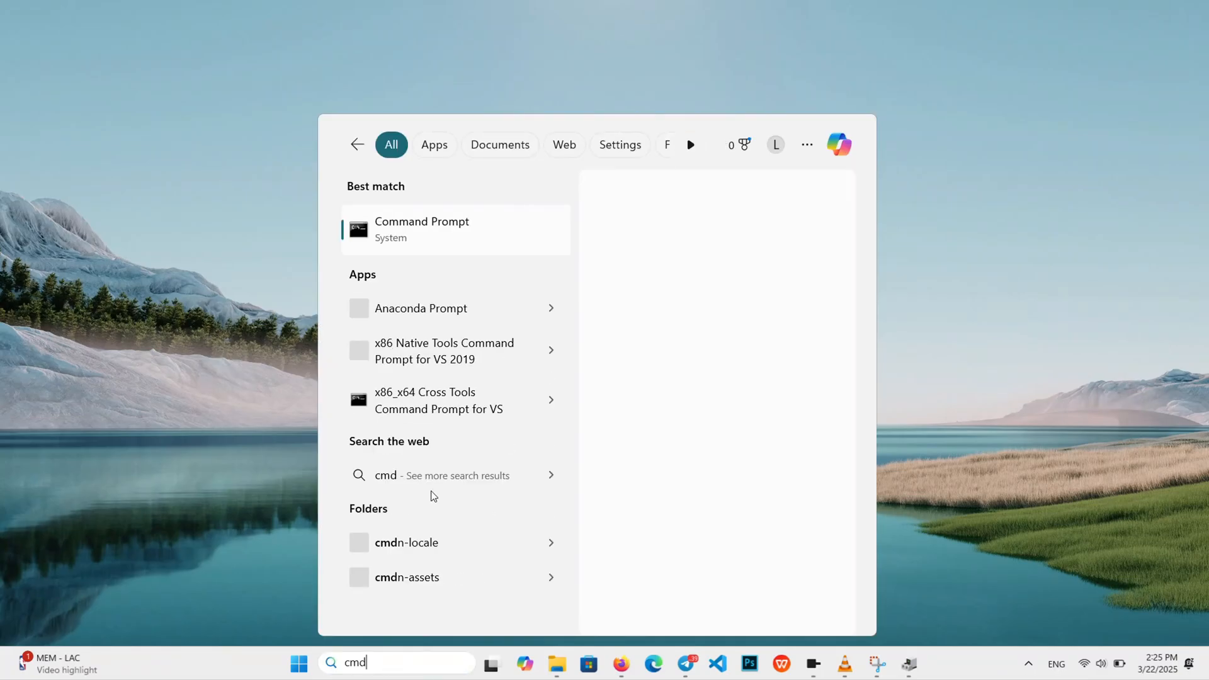
right_click(421, 230)
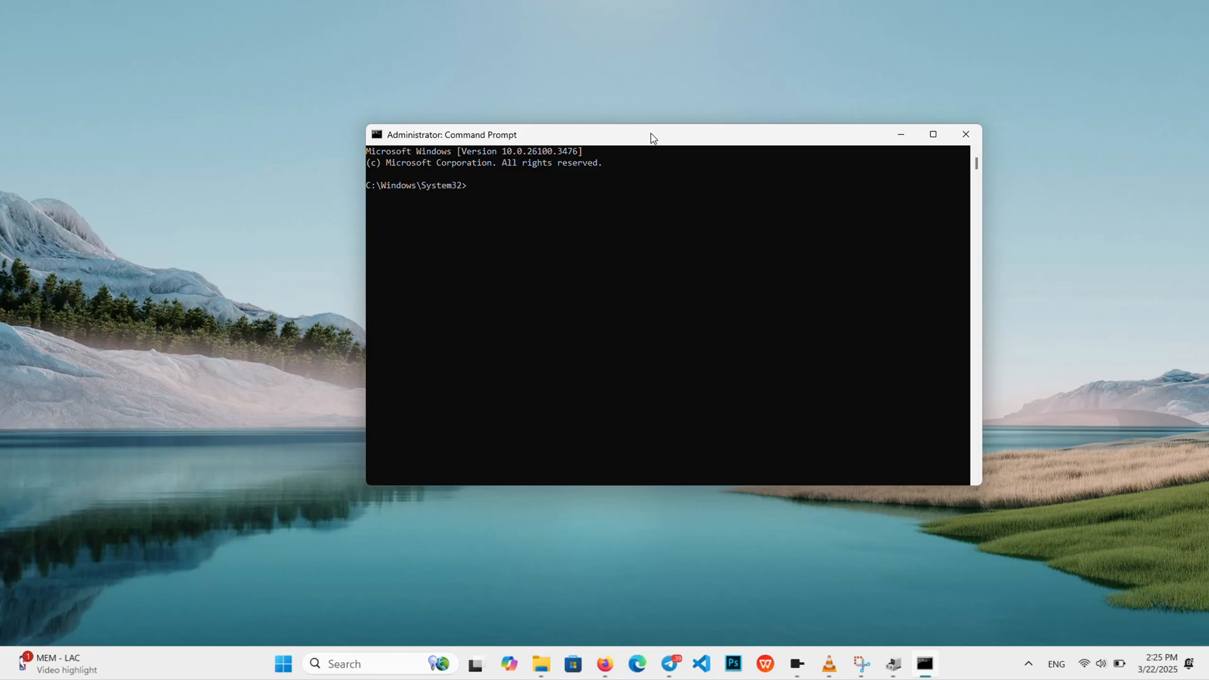
Step: Run ipconfig /flushdns to flush the DNS resolver cache
type("ipconf")
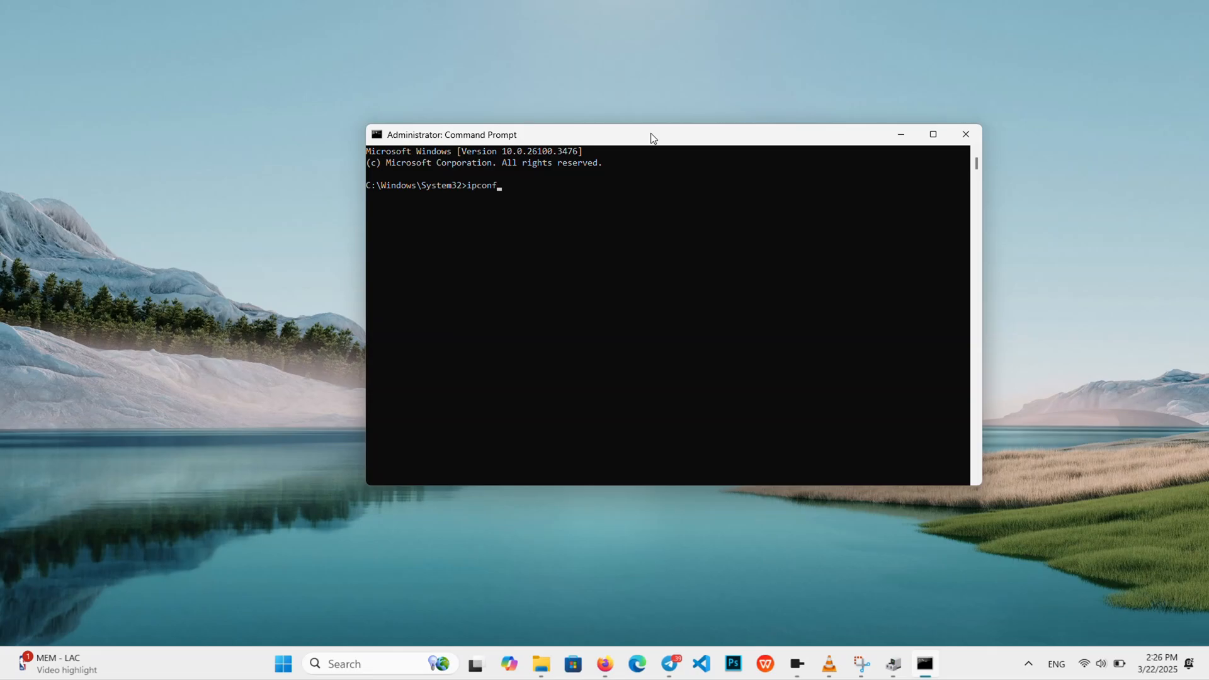
type("ig /f")
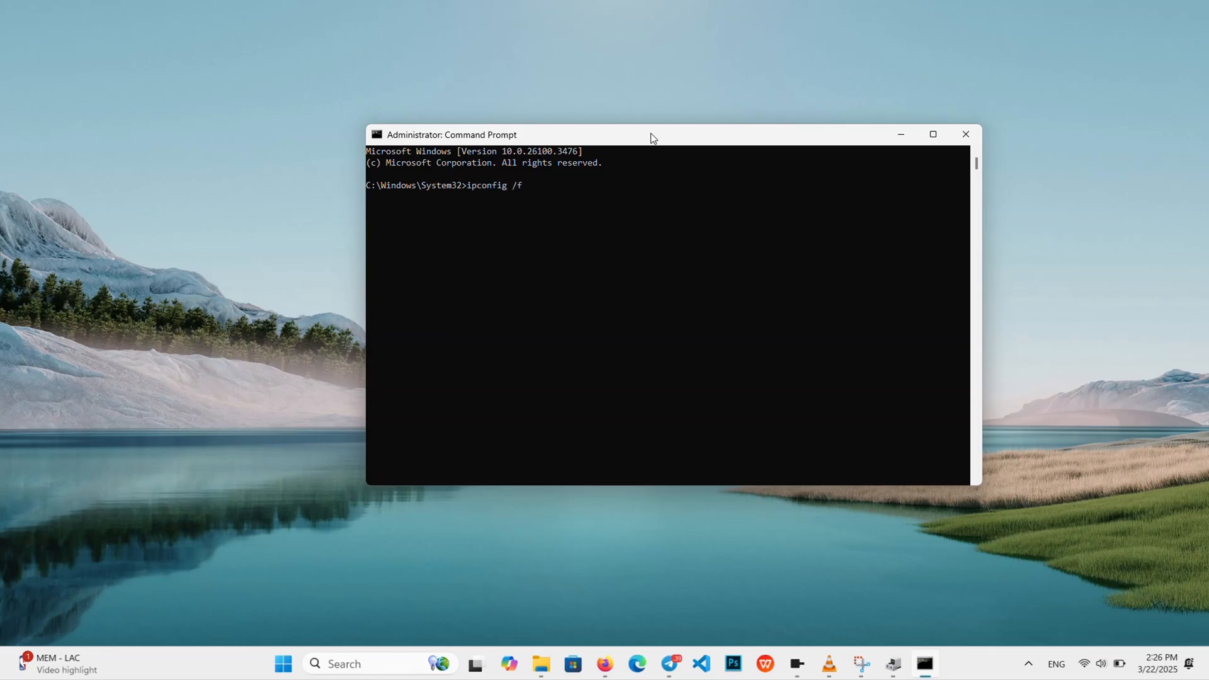
type("lushdns")
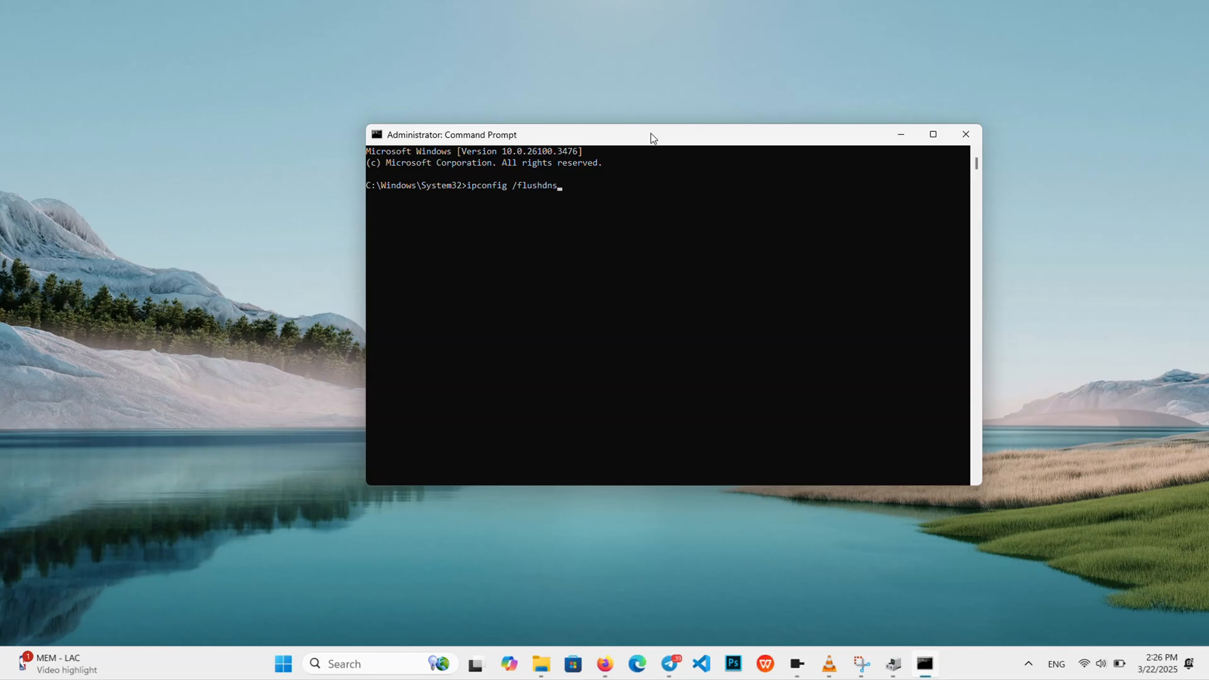
key("Return")
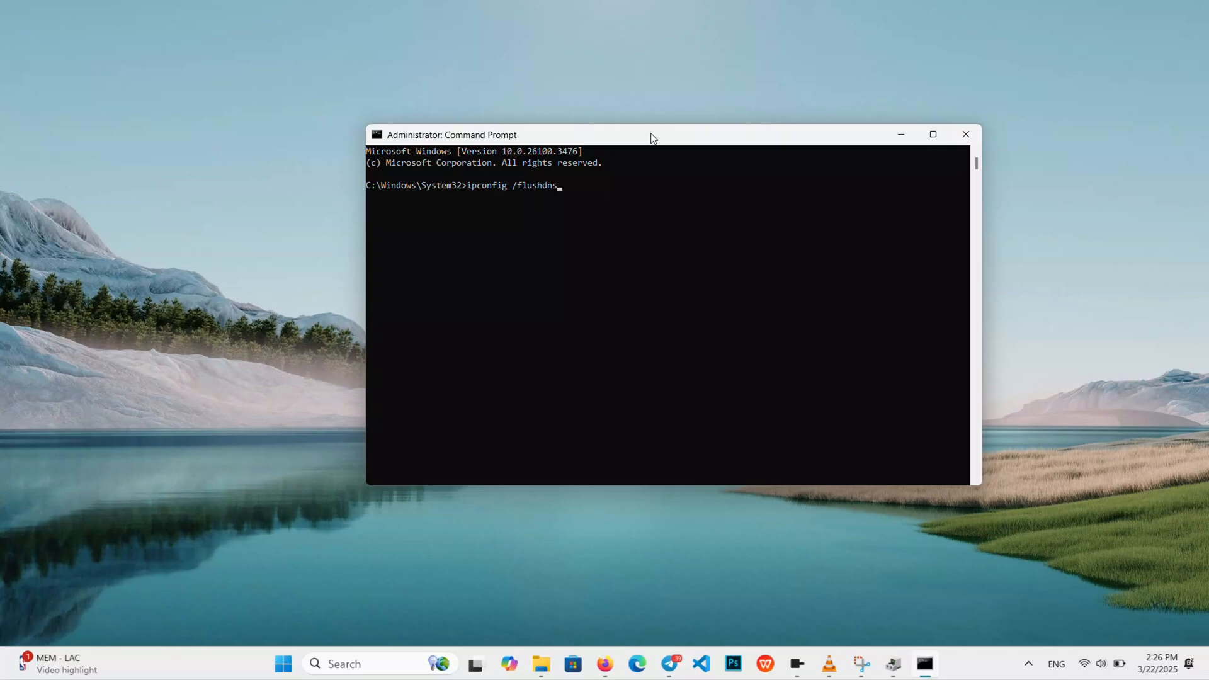
key("Return")
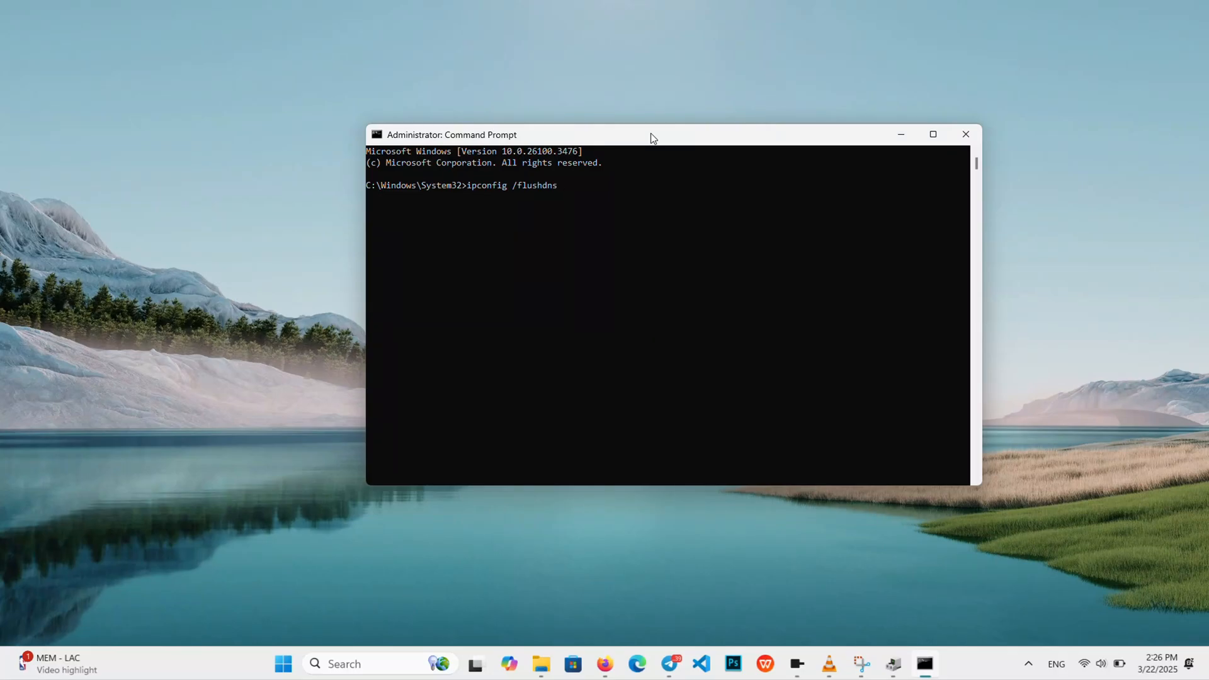
key("Return")
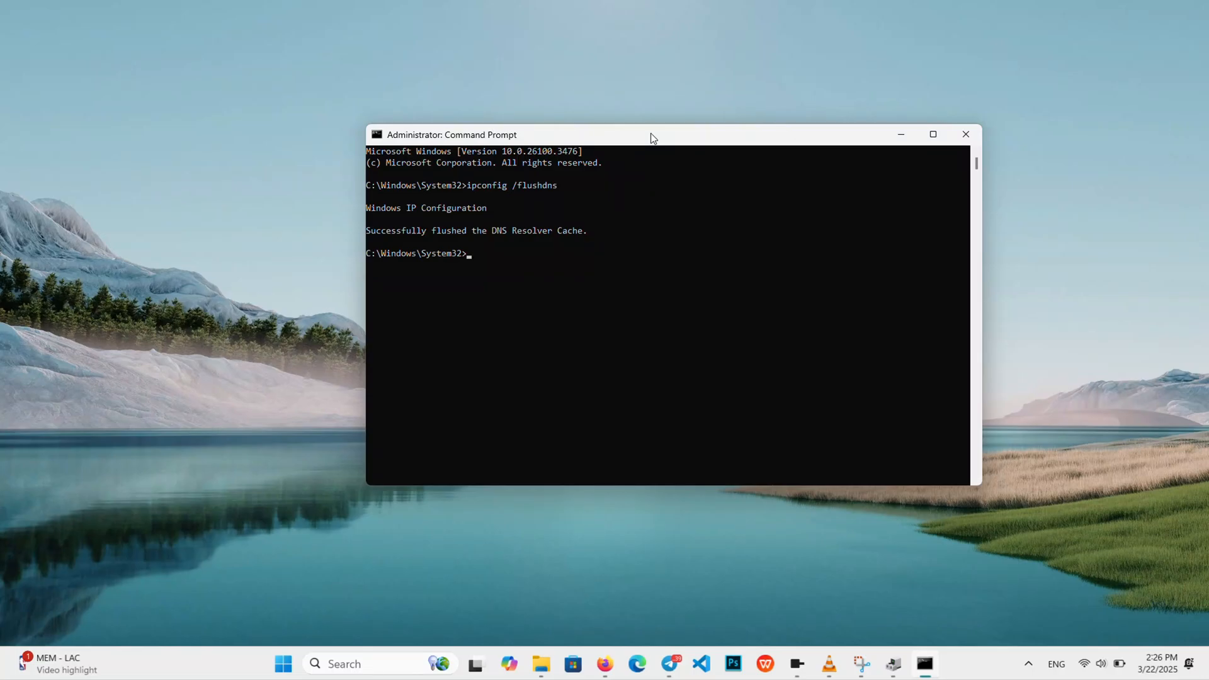
Step: Run netsh winsock reset, then bring up the Start menu's shutdown and restart options
type("netsh win")
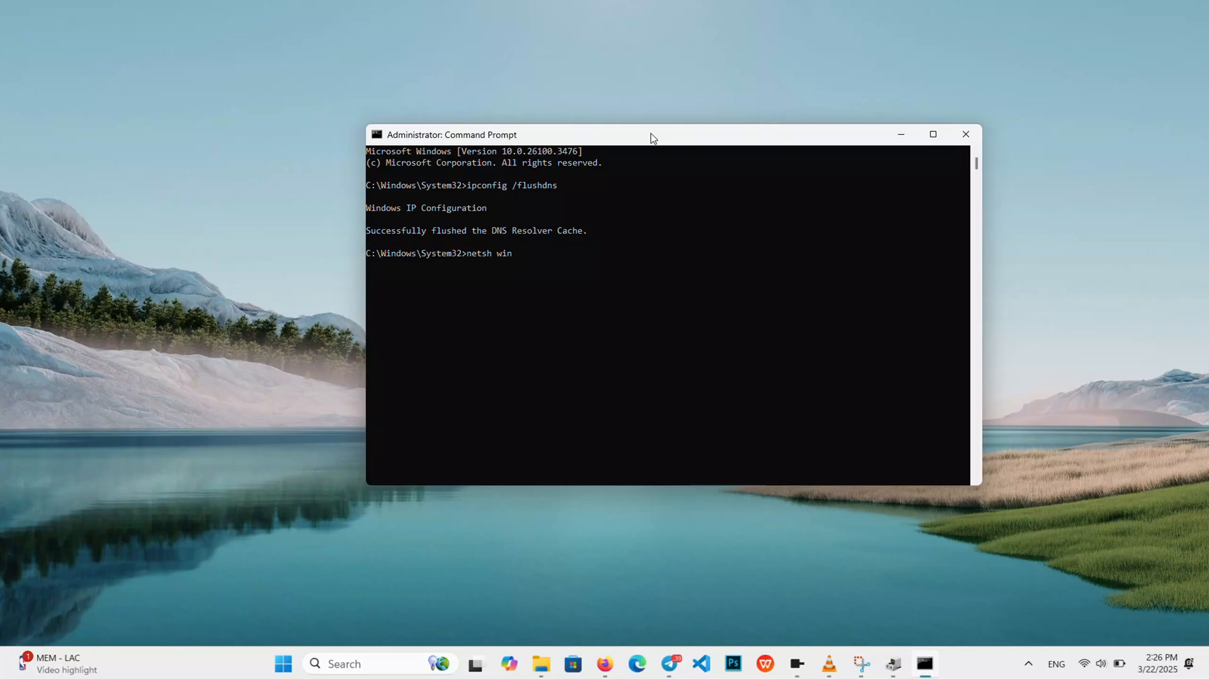
type("sock rese")
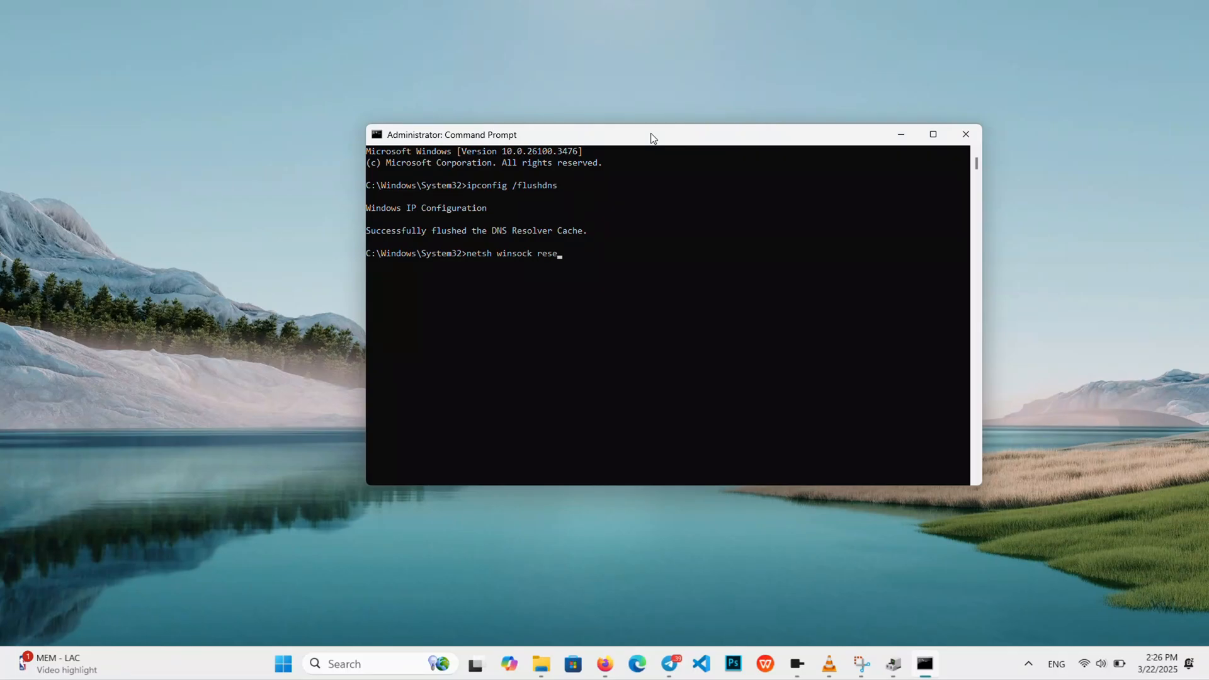
type("t")
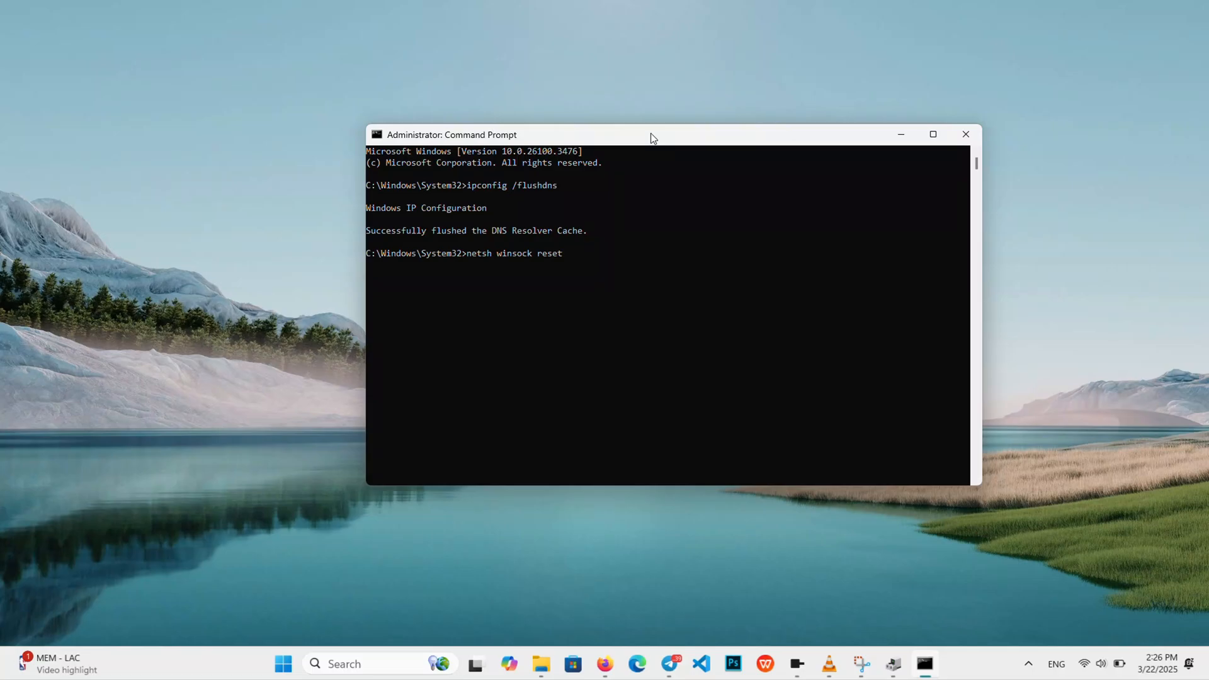
key("Return")
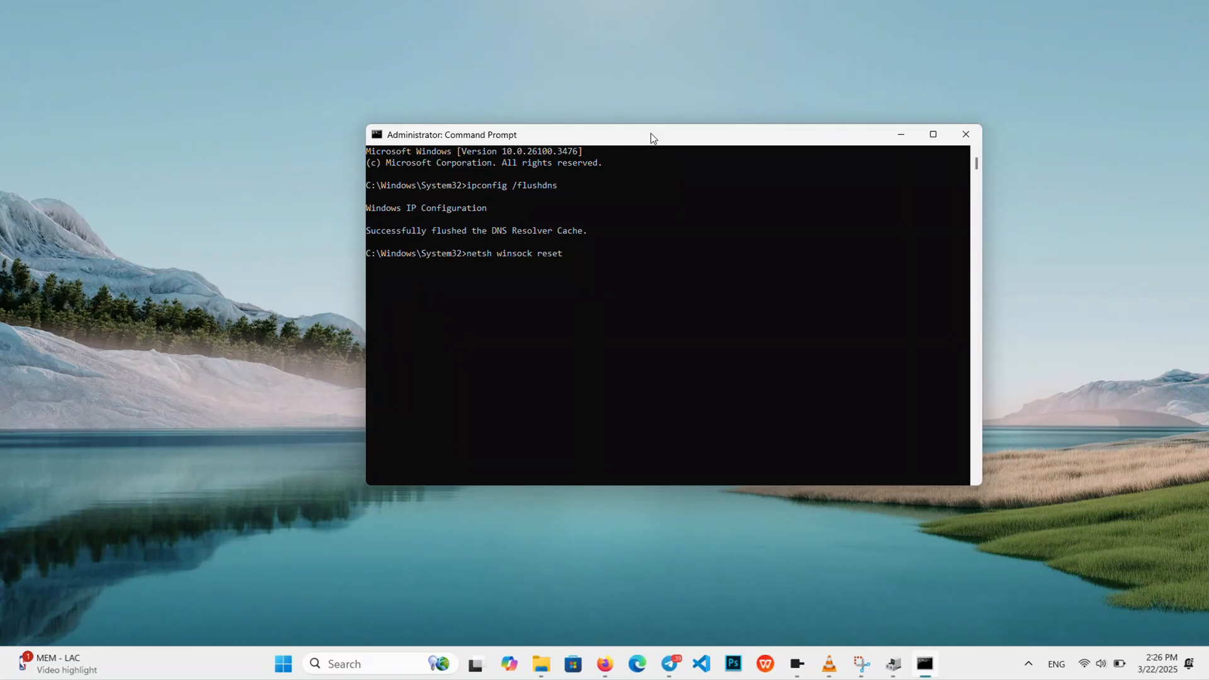
key("Return")
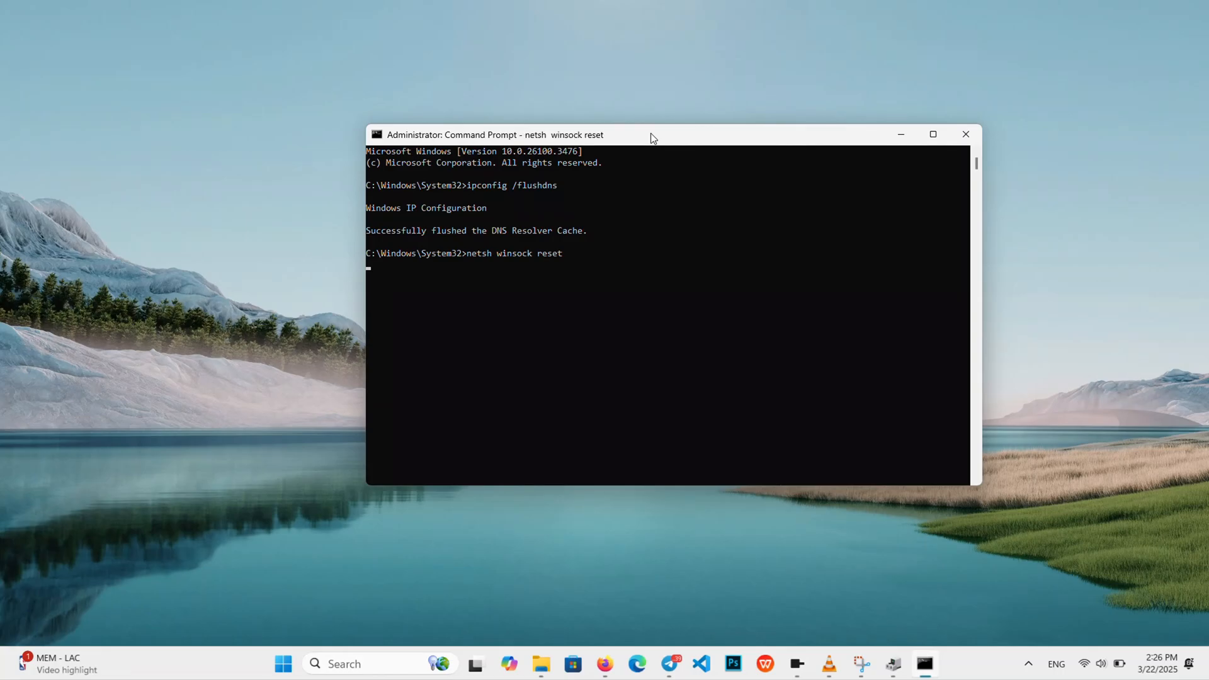
key("Return")
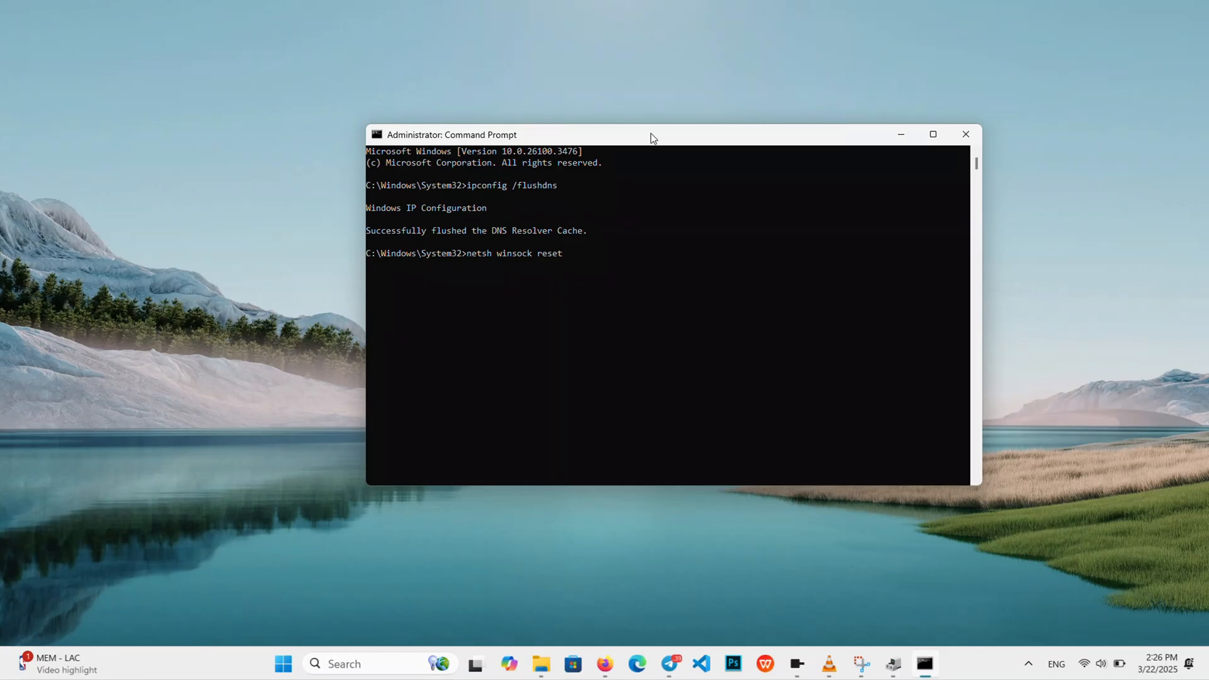
key("Return")
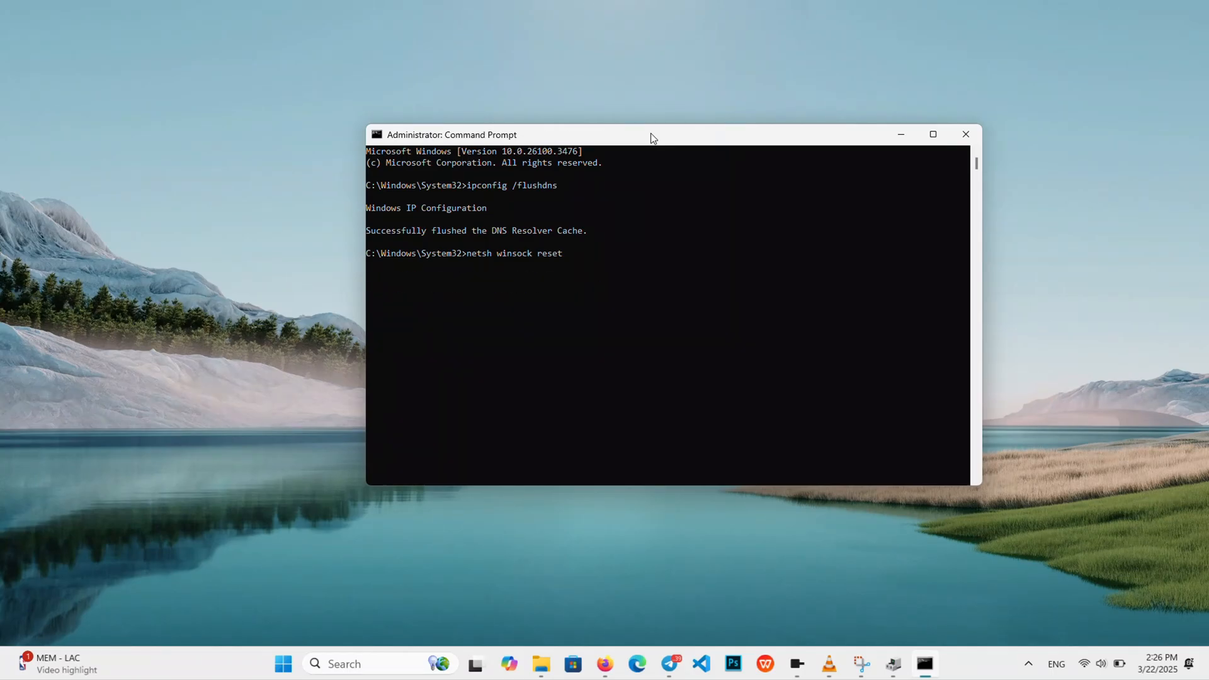
key("Return")
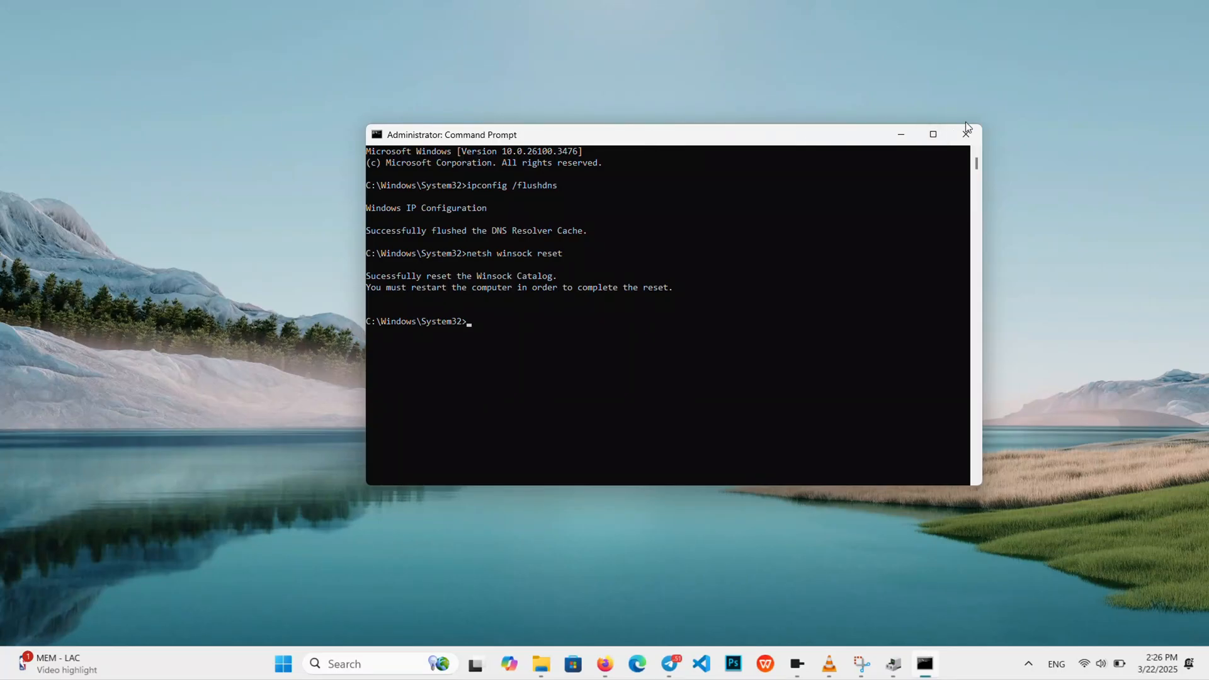
right_click(298, 664)
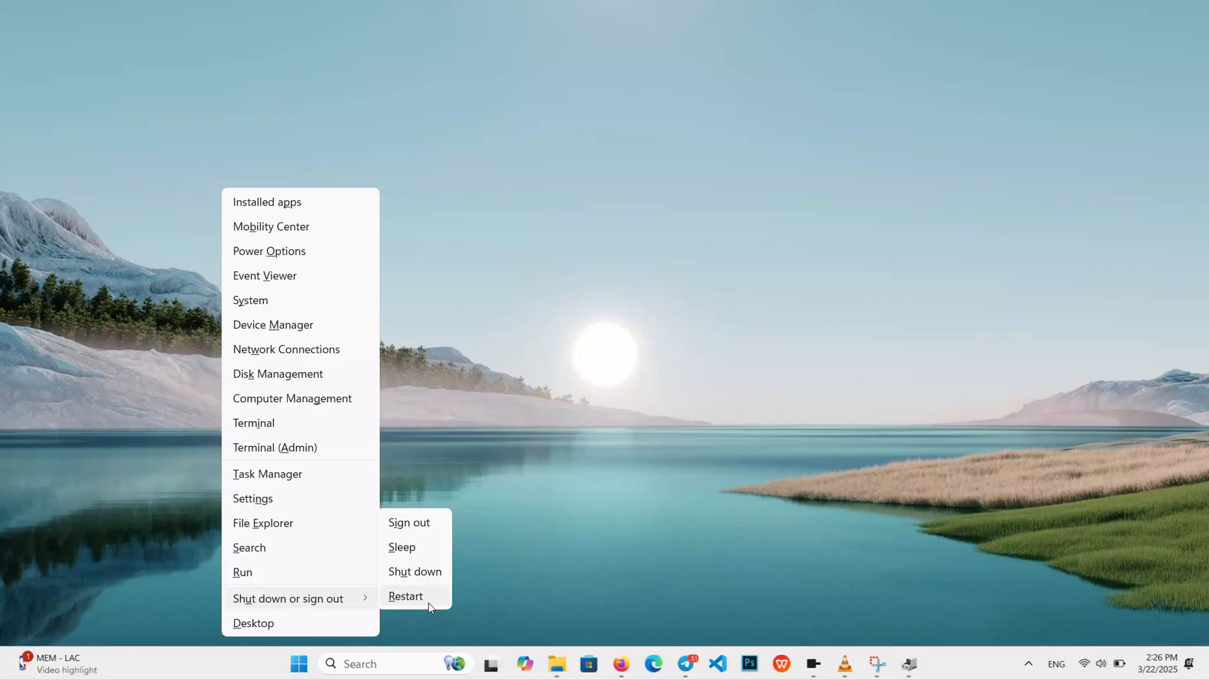
mouse_move(509, 600)
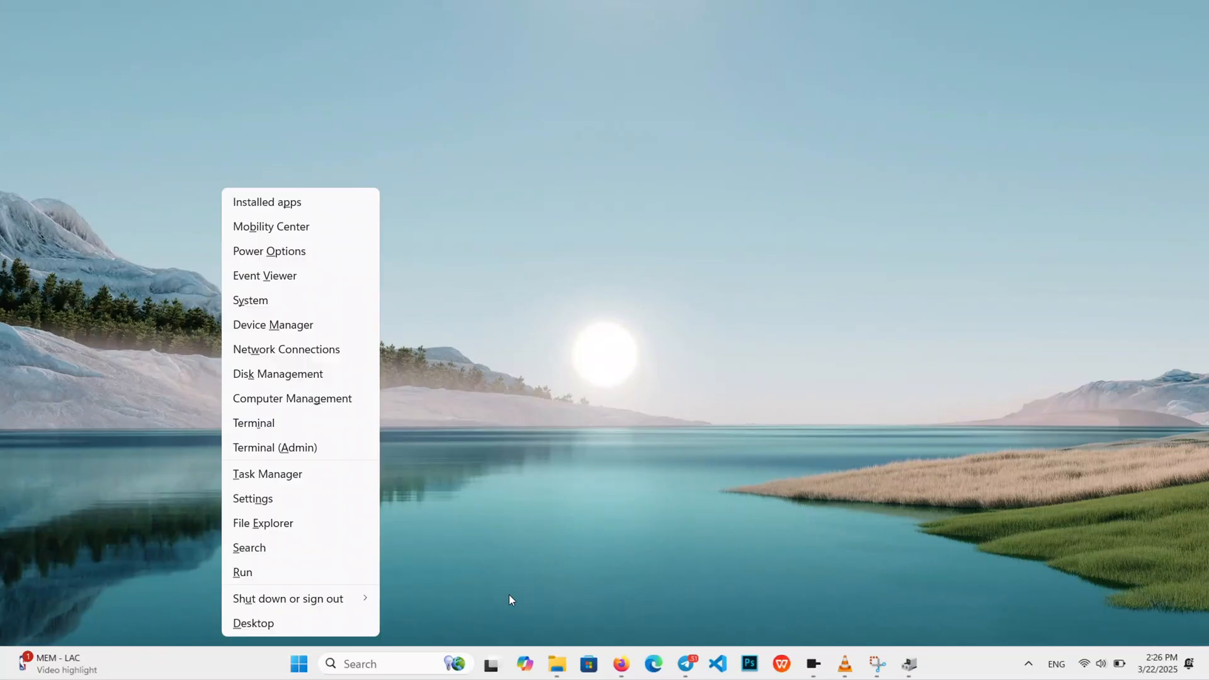
Step: Dismiss the power options menu, leaving the empty desktop
left_click(509, 600)
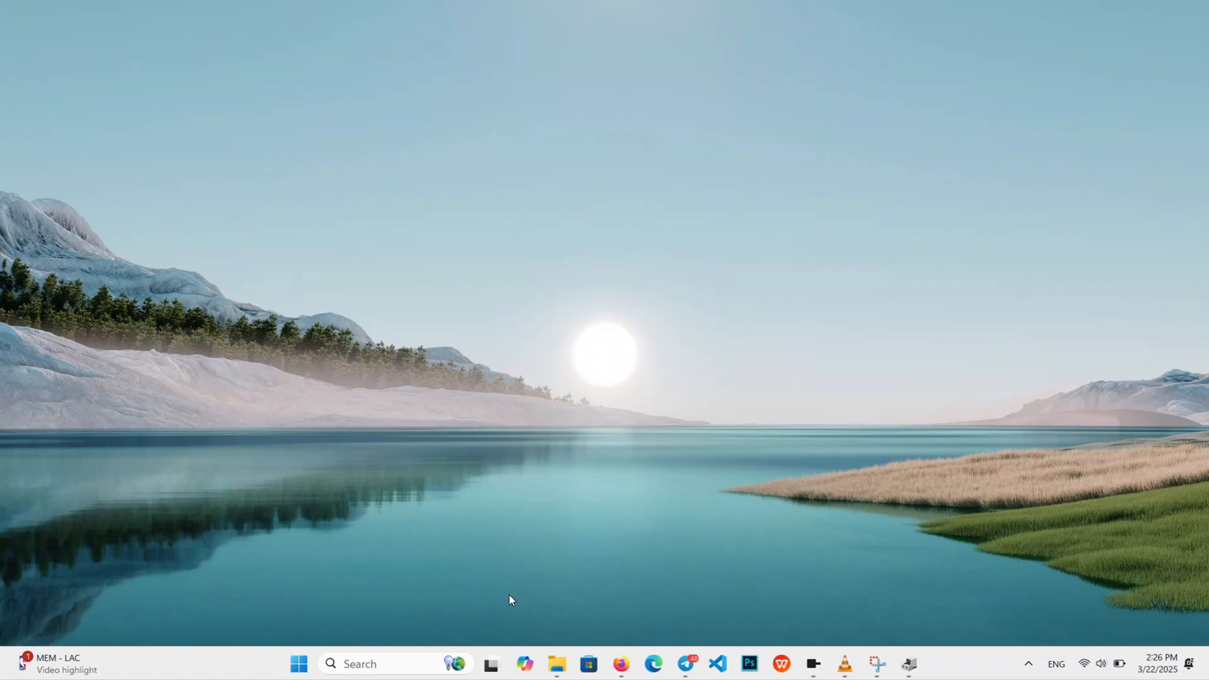
mouse_move(597, 224)
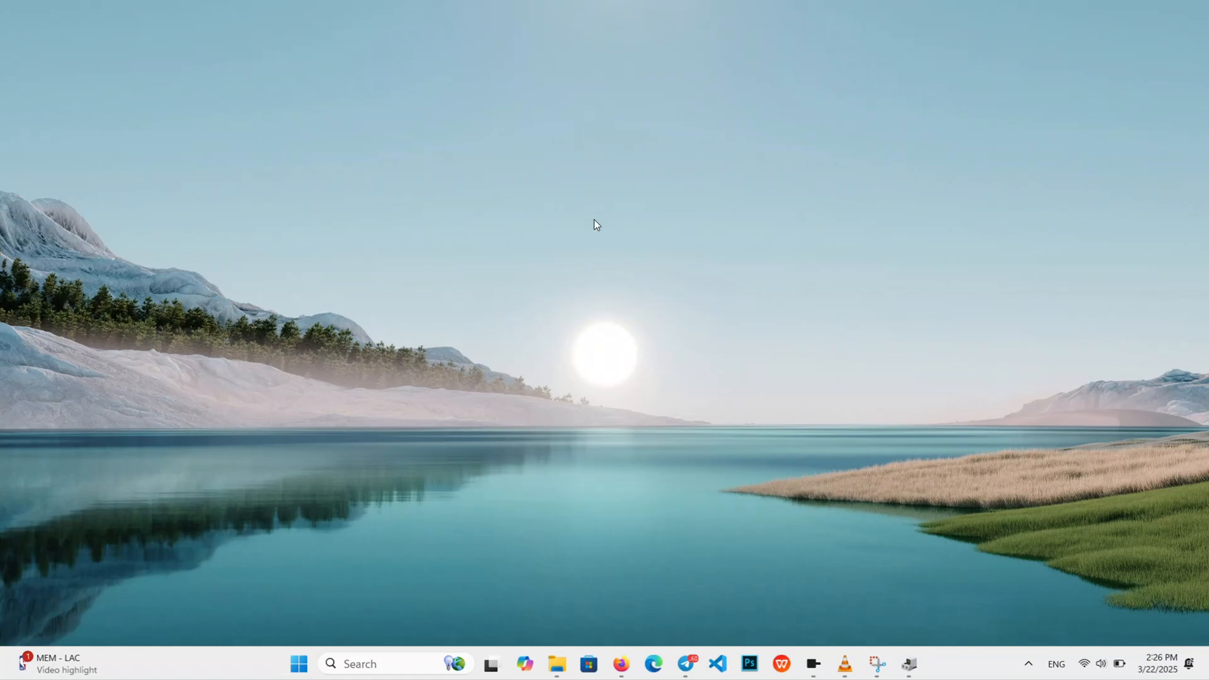
mouse_move(631, 272)
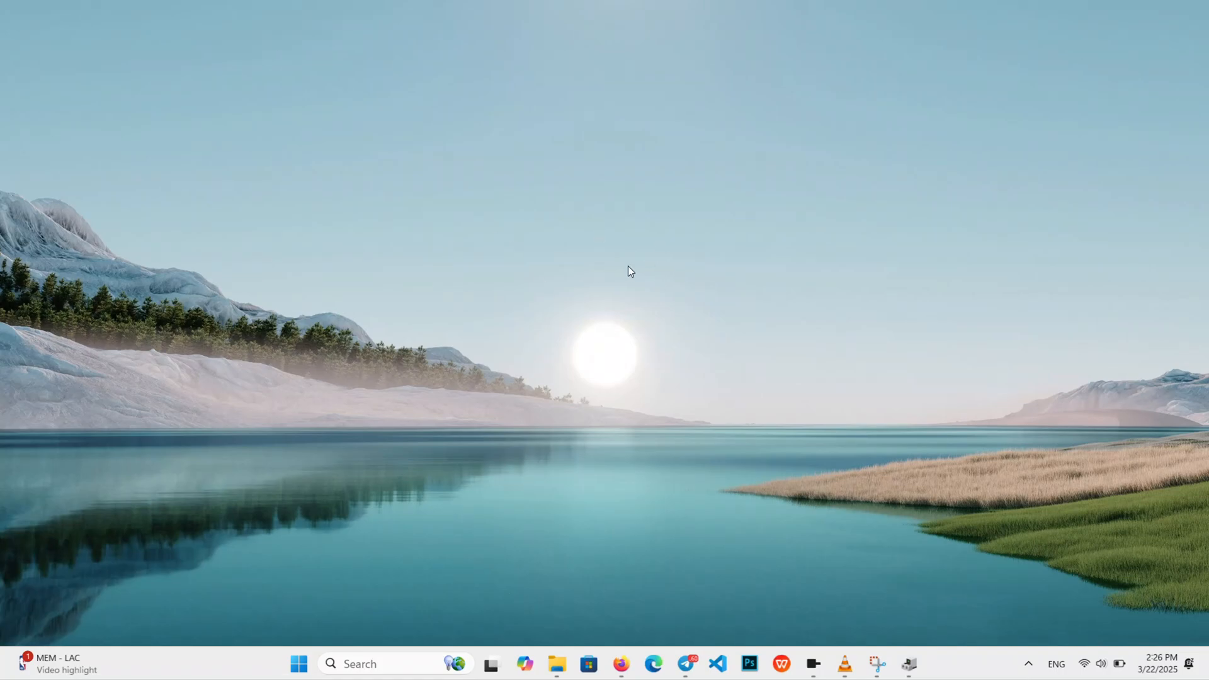
mouse_move(615, 261)
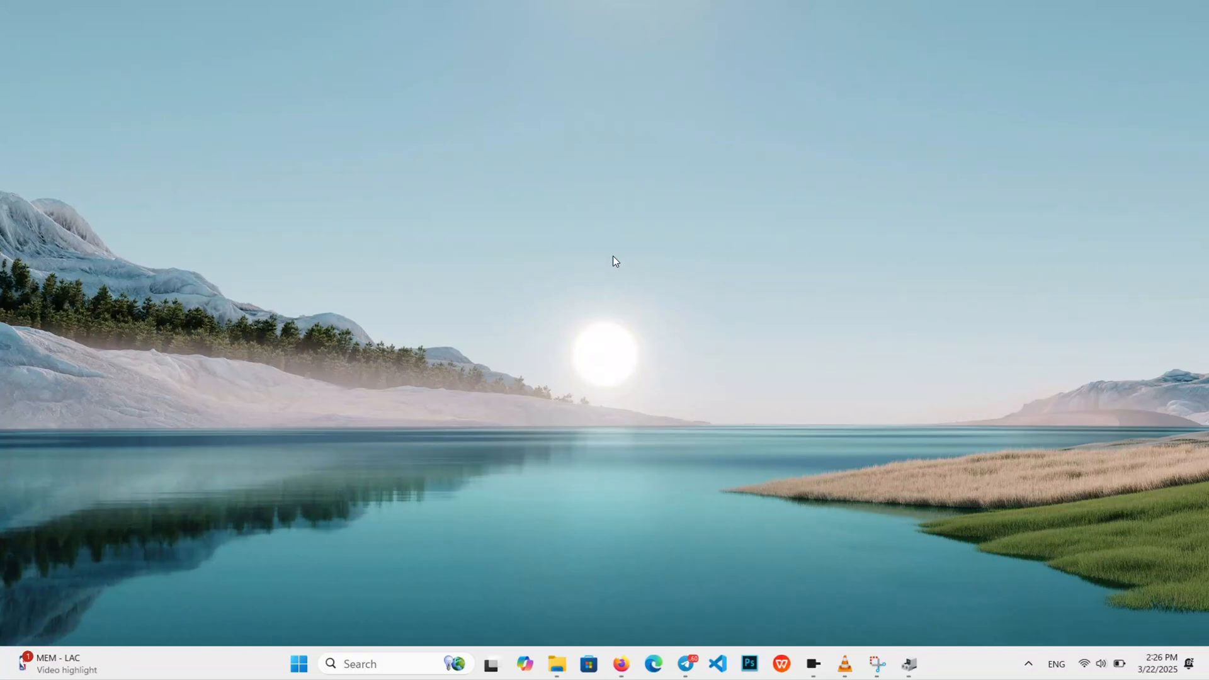